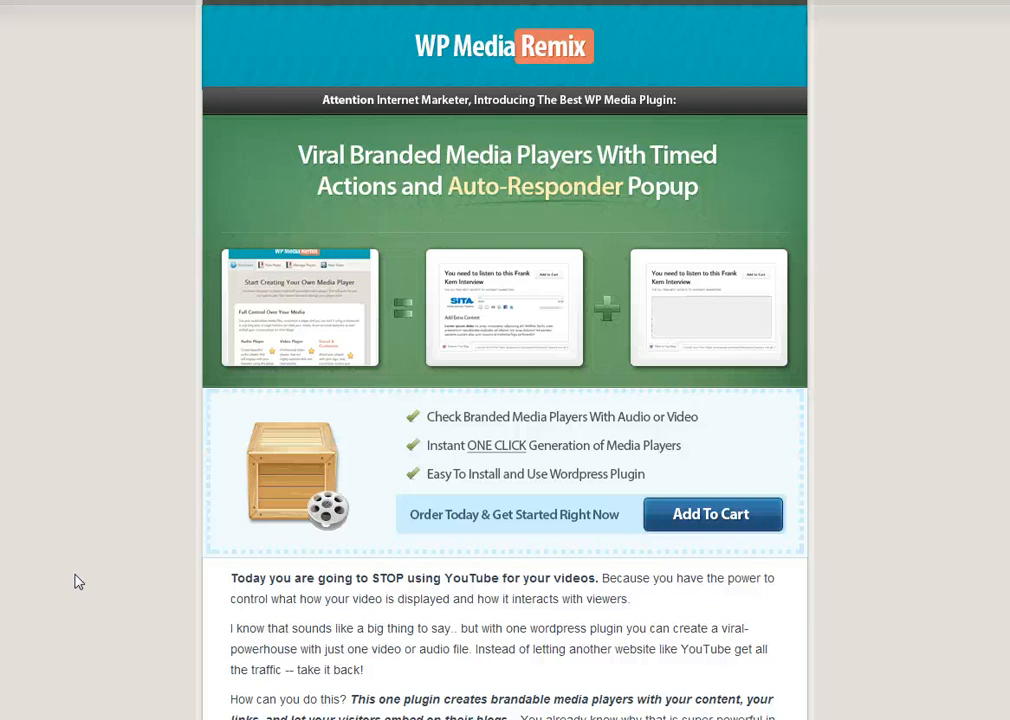
mouse_move(124, 300)
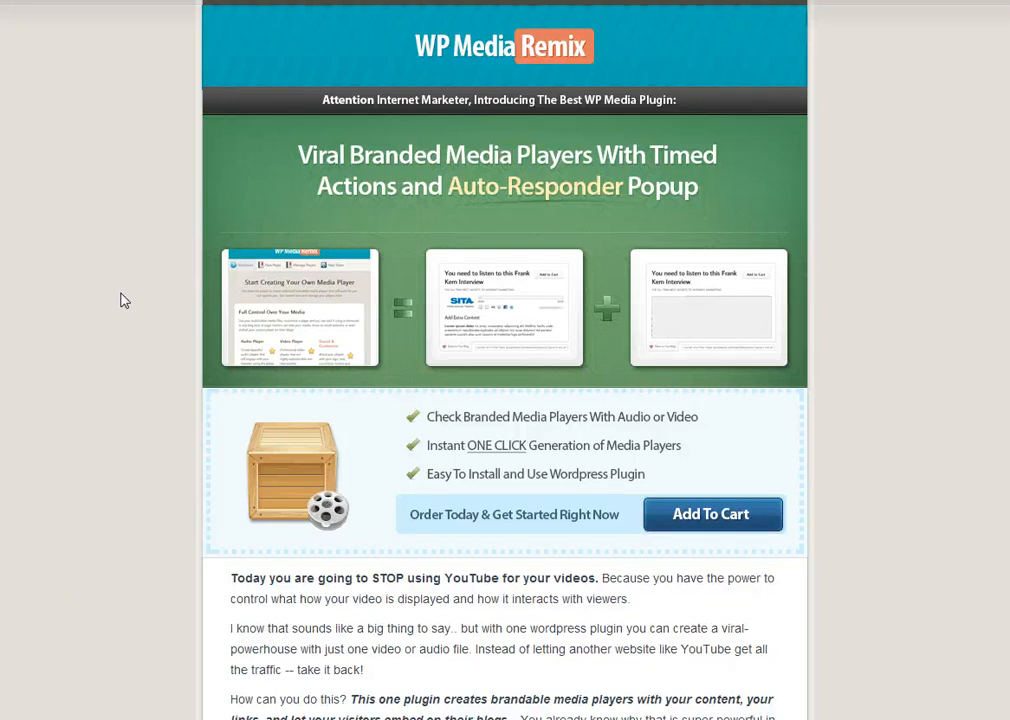
Leave the WP Media Remix sales page for the WordPress site's front page.
click(190, 11)
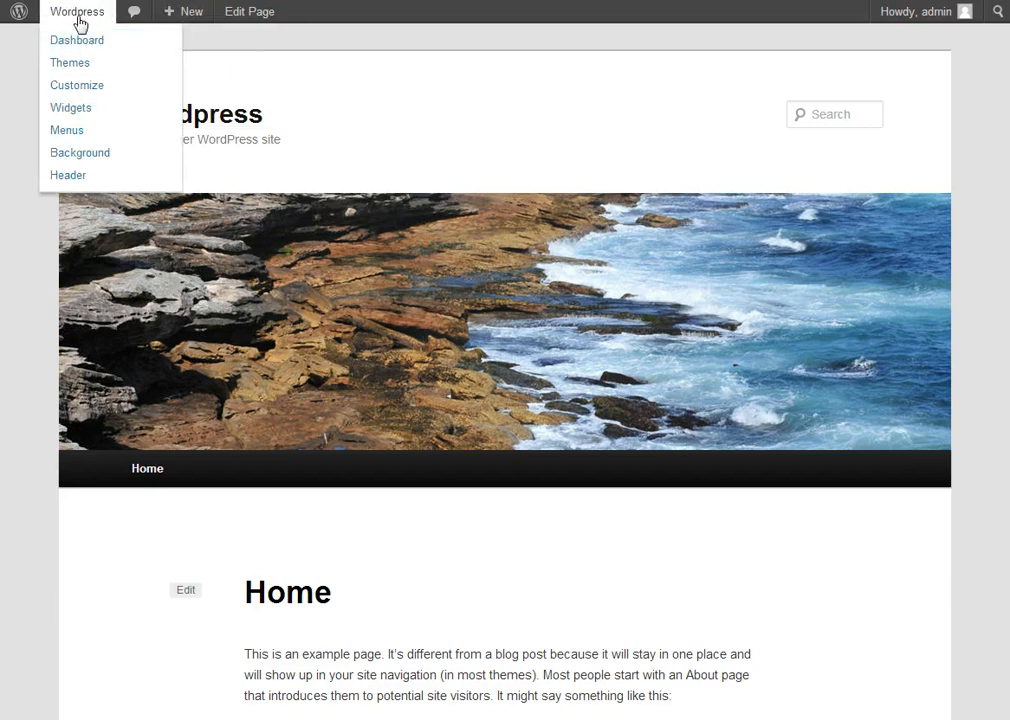
Go to the admin area and activate the WP Media Remix plugin.
click(77, 40)
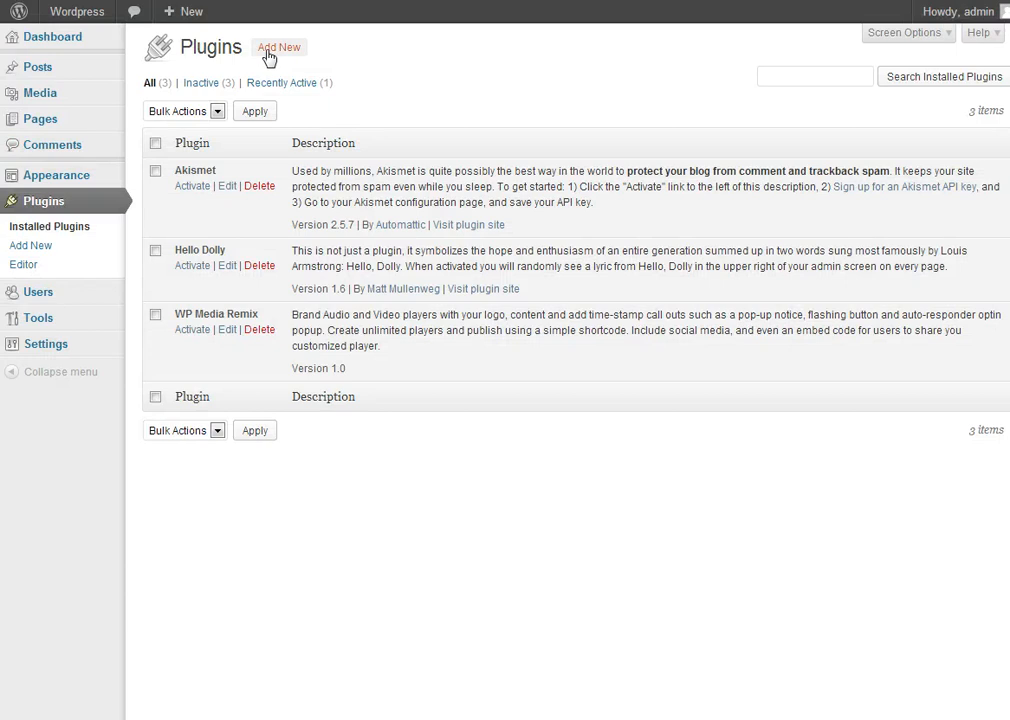
mouse_move(192, 347)
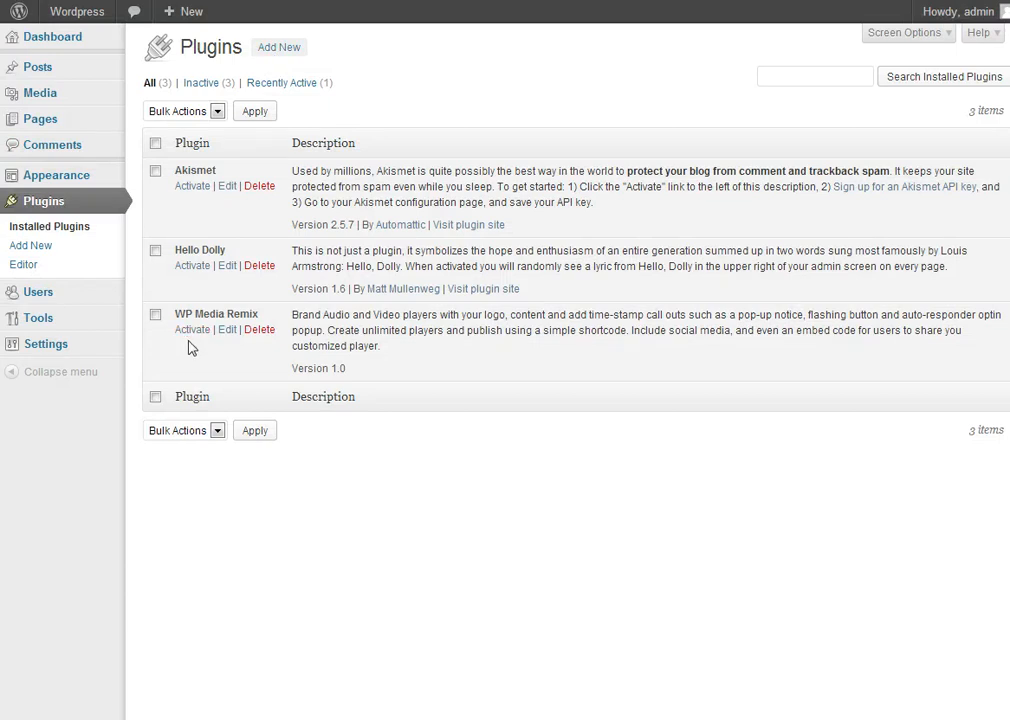
click(191, 328)
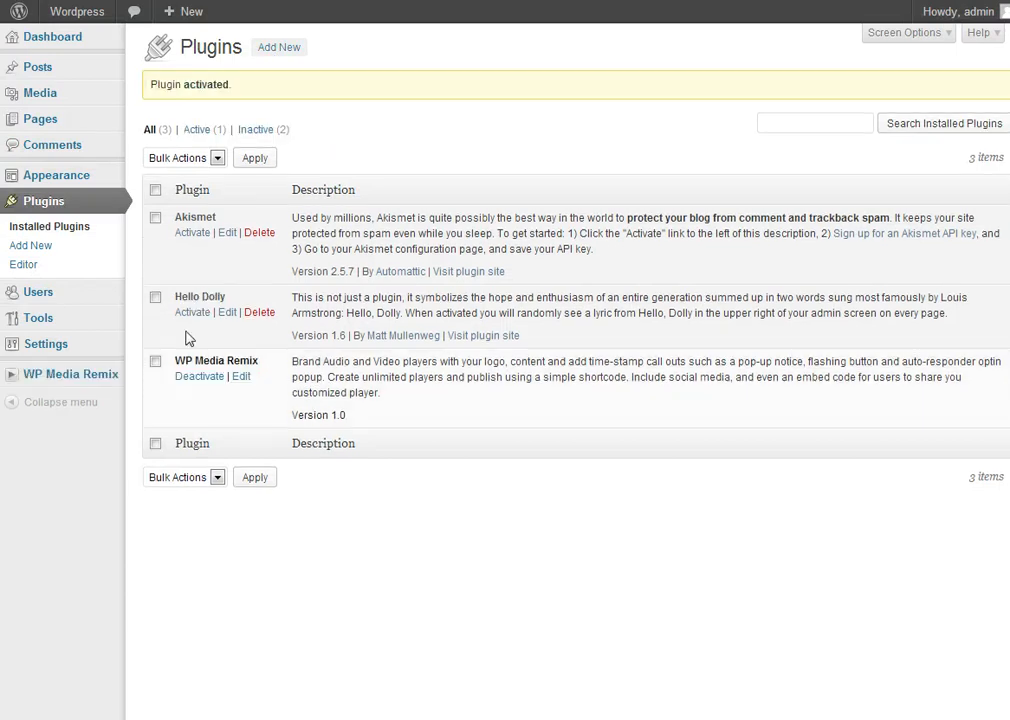
Open the WP Media Remix dashboard and view Manage Players, which lists no players.
click(70, 374)
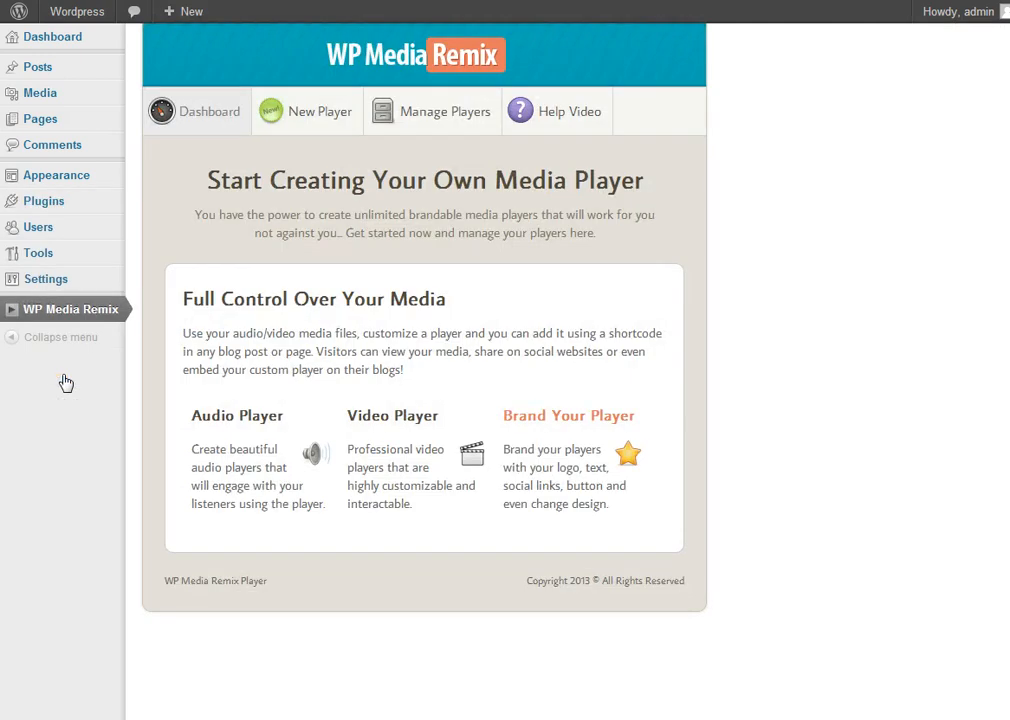
mouse_move(270, 137)
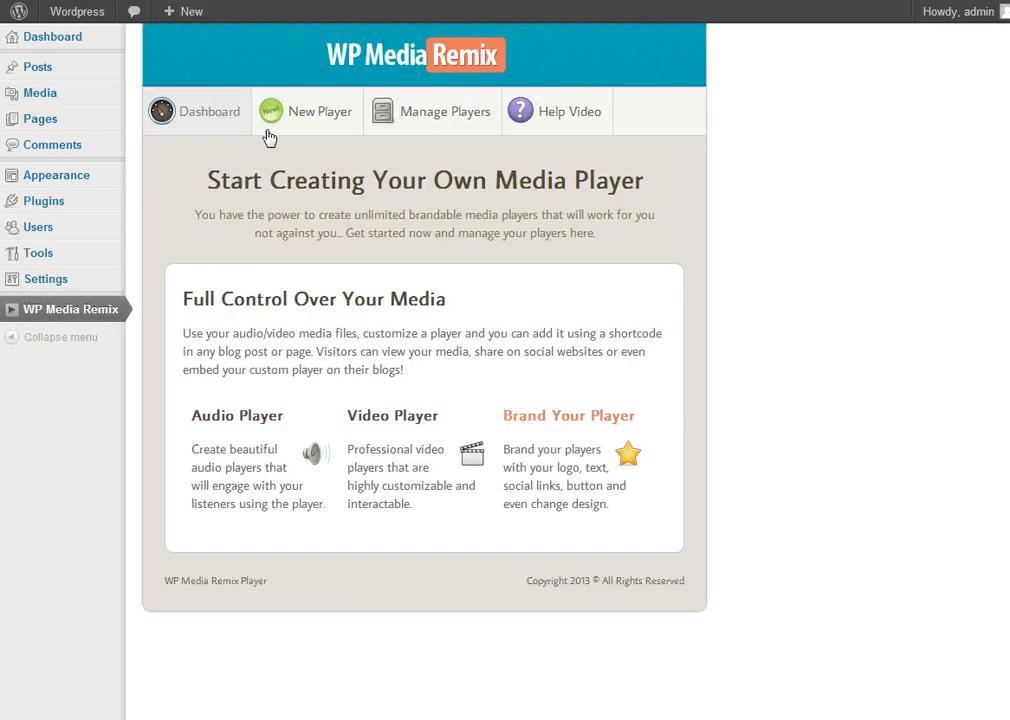
mouse_move(455, 57)
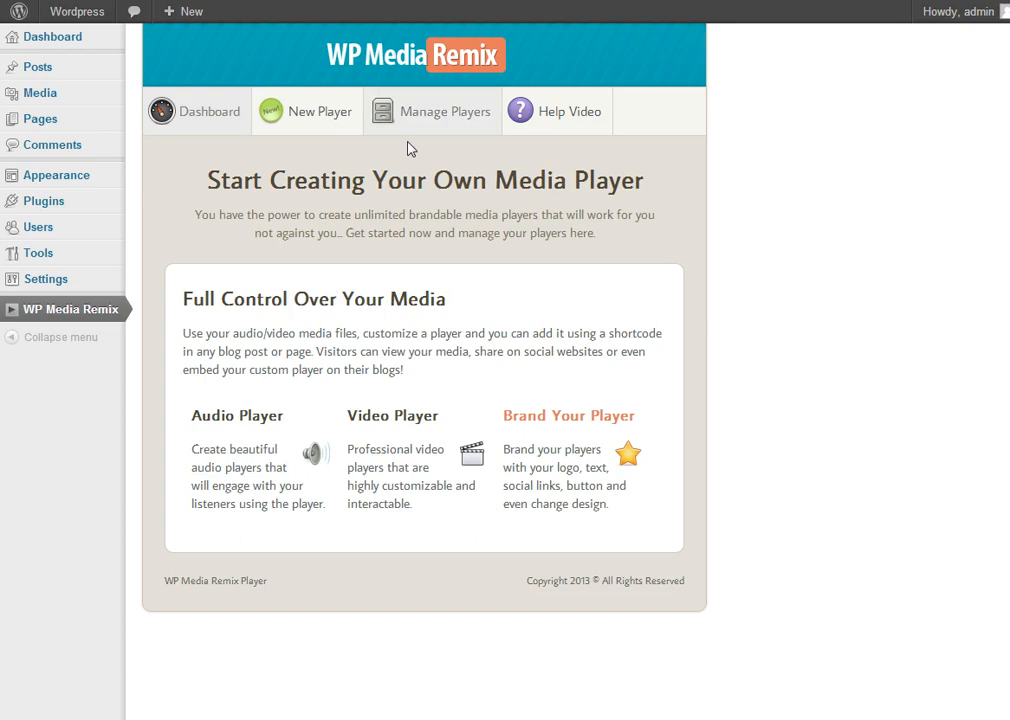
mouse_move(318, 135)
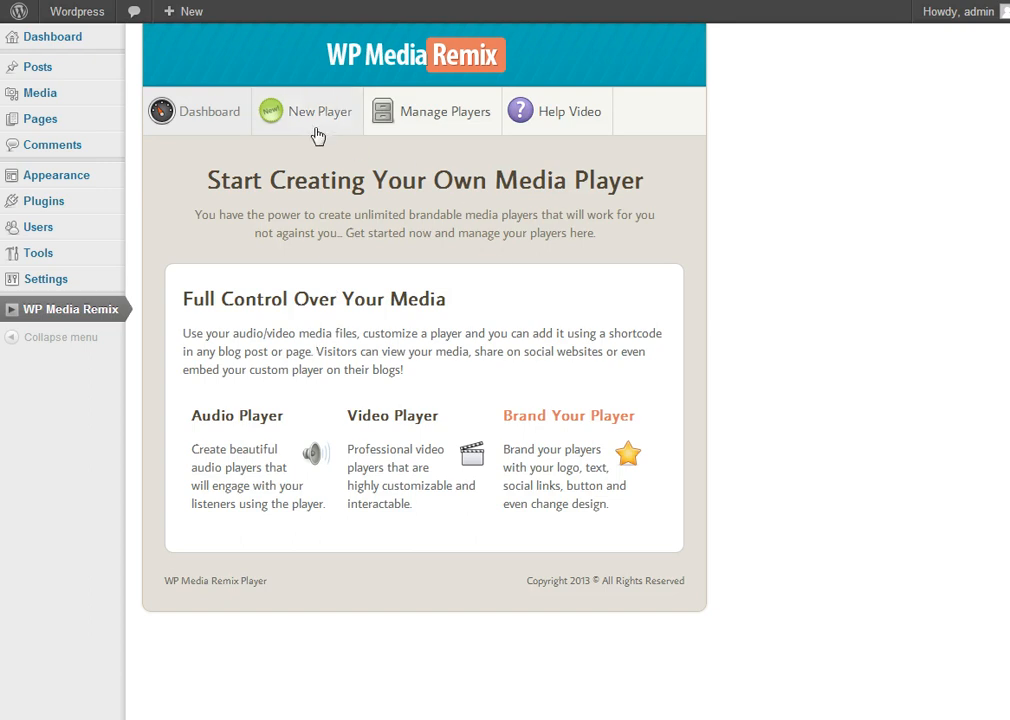
click(445, 111)
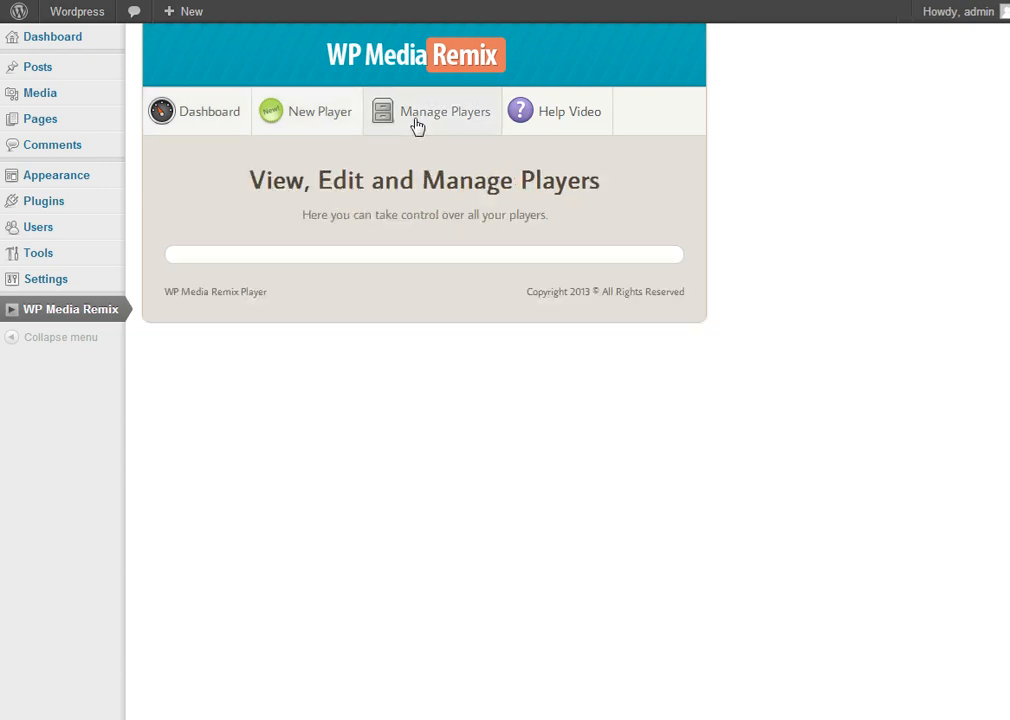
mouse_move(525, 120)
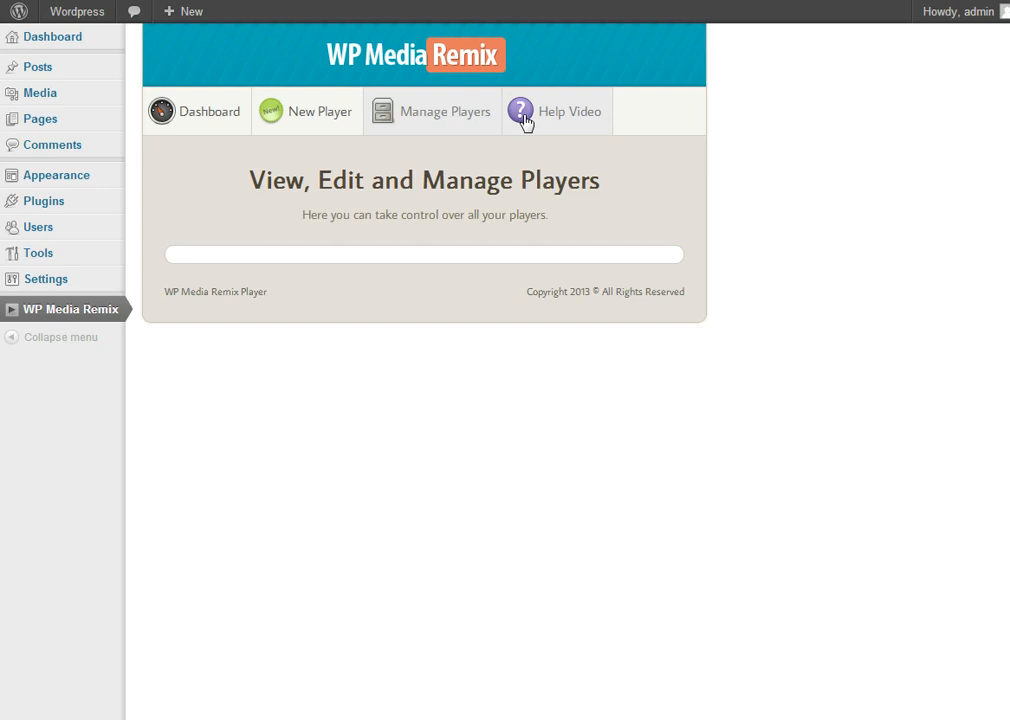
Start a new media player and browse the wizard's Design, Add Media and Content sections.
click(307, 111)
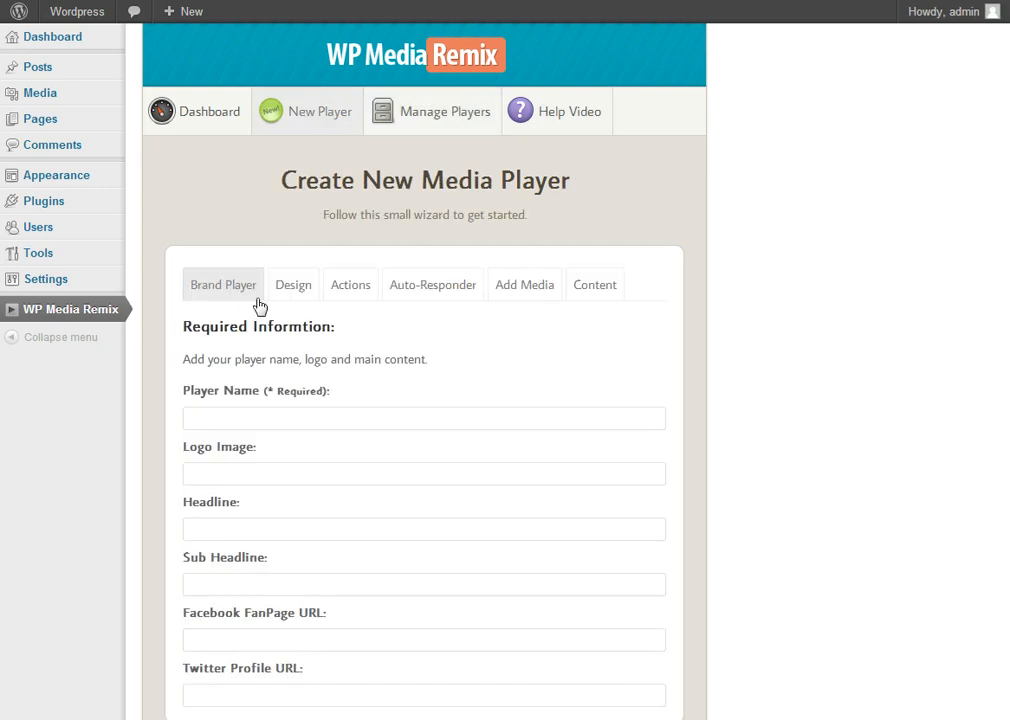
mouse_move(516, 176)
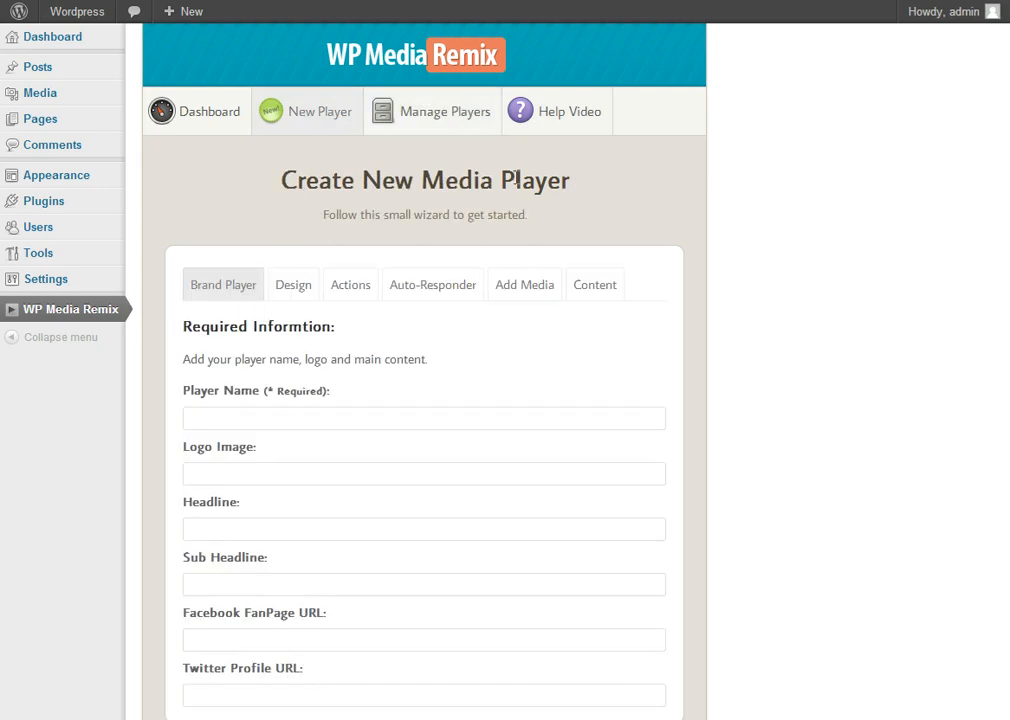
scroll(down, 3)
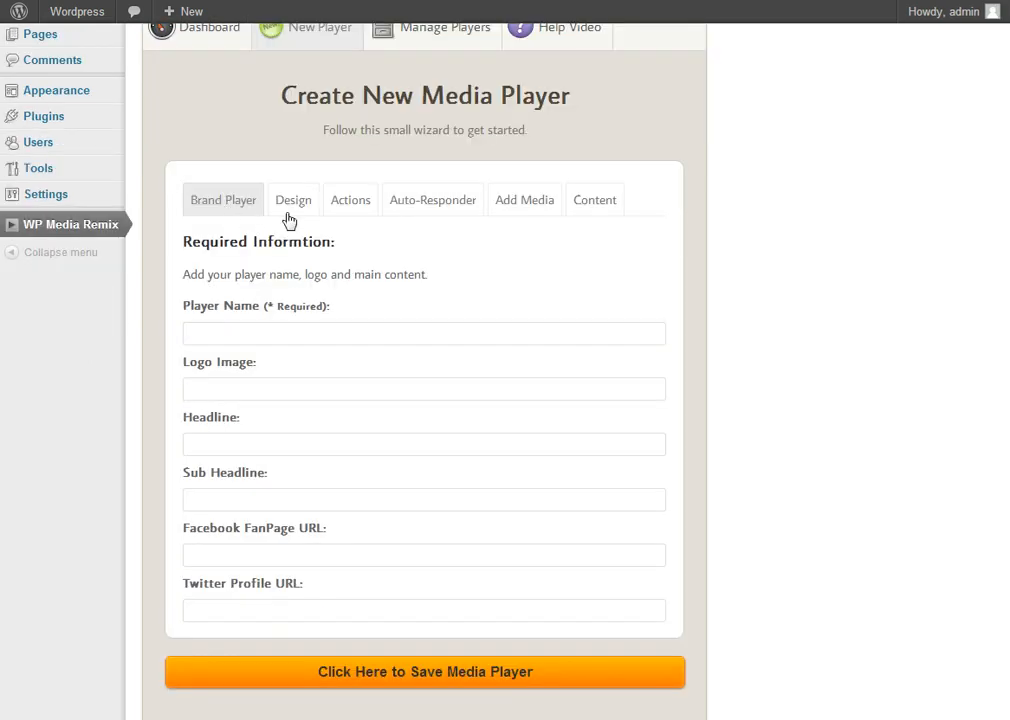
mouse_move(309, 216)
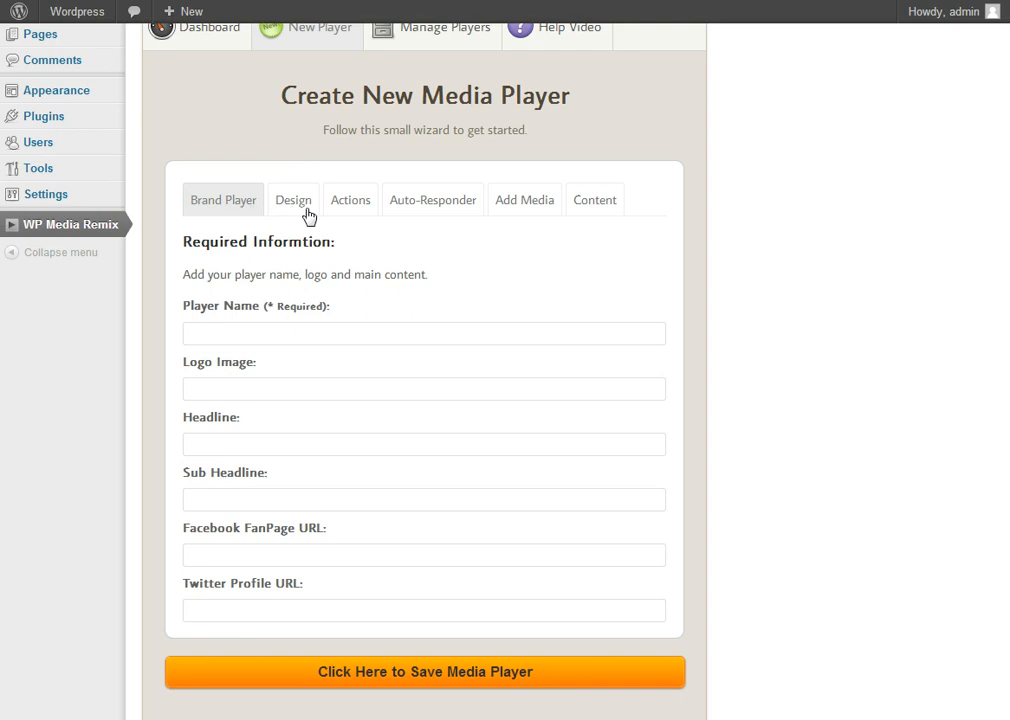
mouse_move(429, 216)
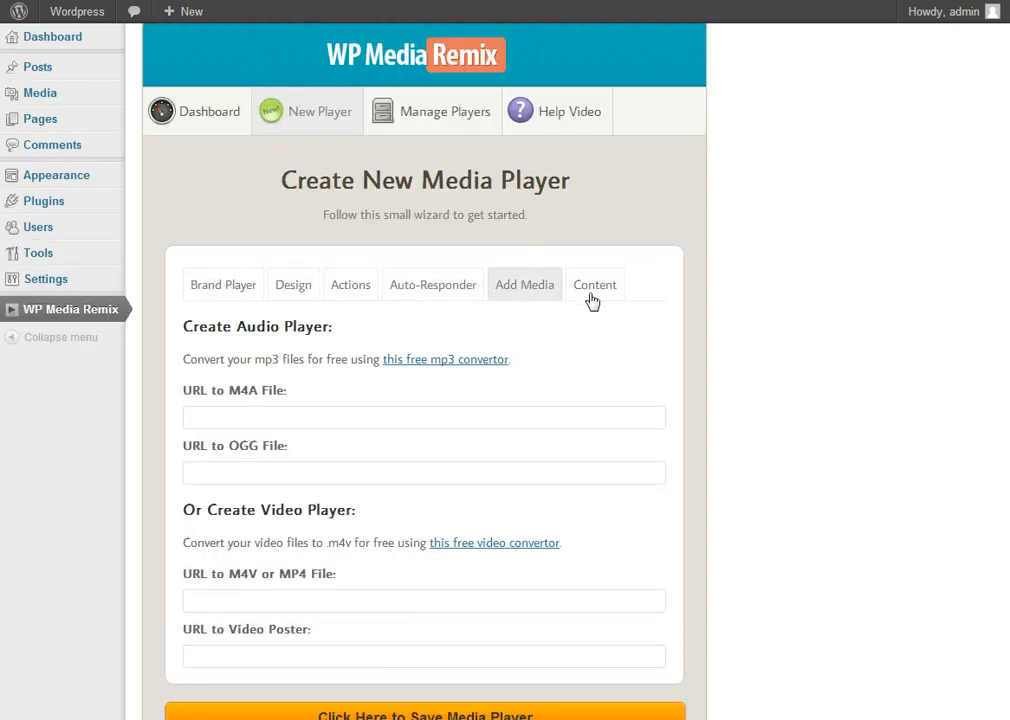
click(222, 284)
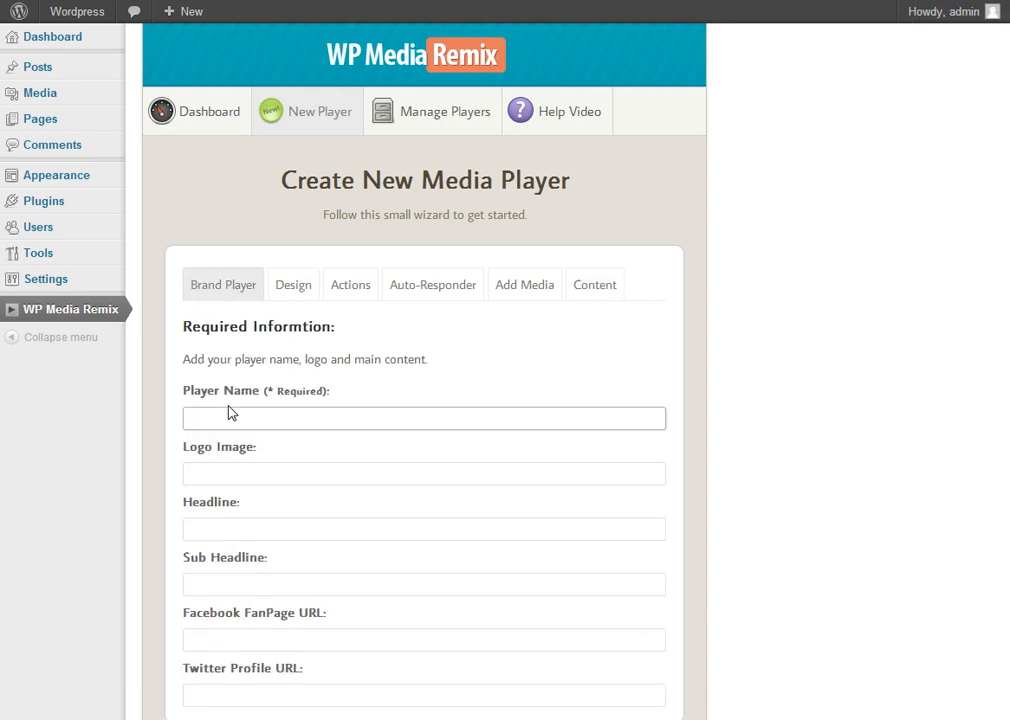
Enter player name 'My New Player', the logo image URL, headline and sub headline.
text(My New Player)
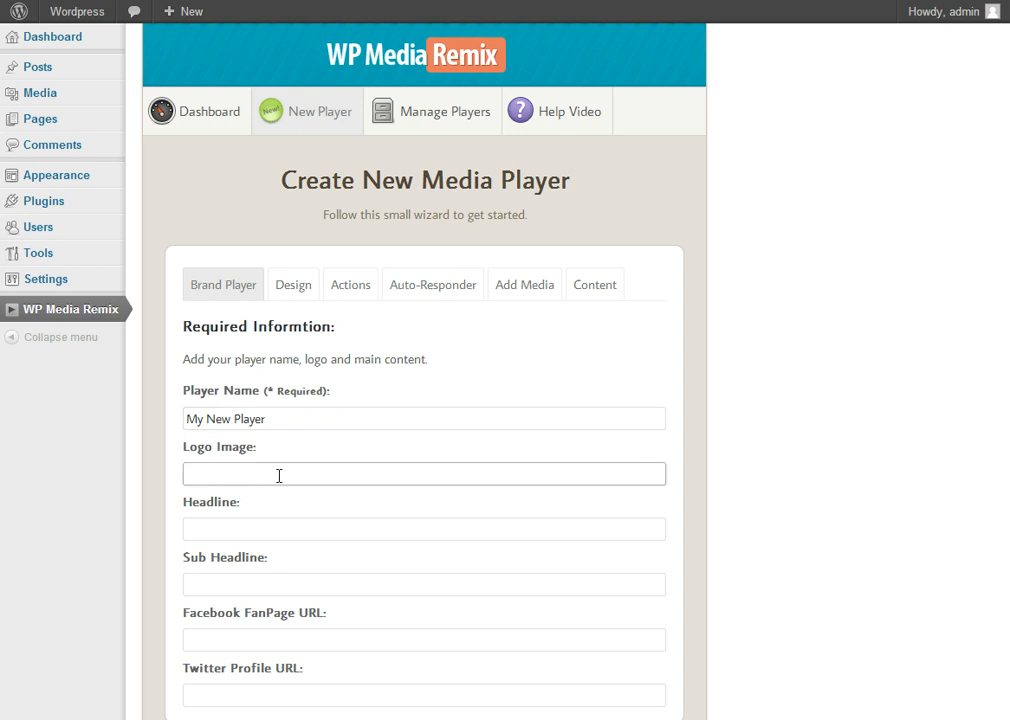
text(/images?q=tbn:ANd9GcRJYvhkLckOwe7DIr3F_0x6HgsLFF-KkGNX_NvIimXSQcvEI0KQWg)
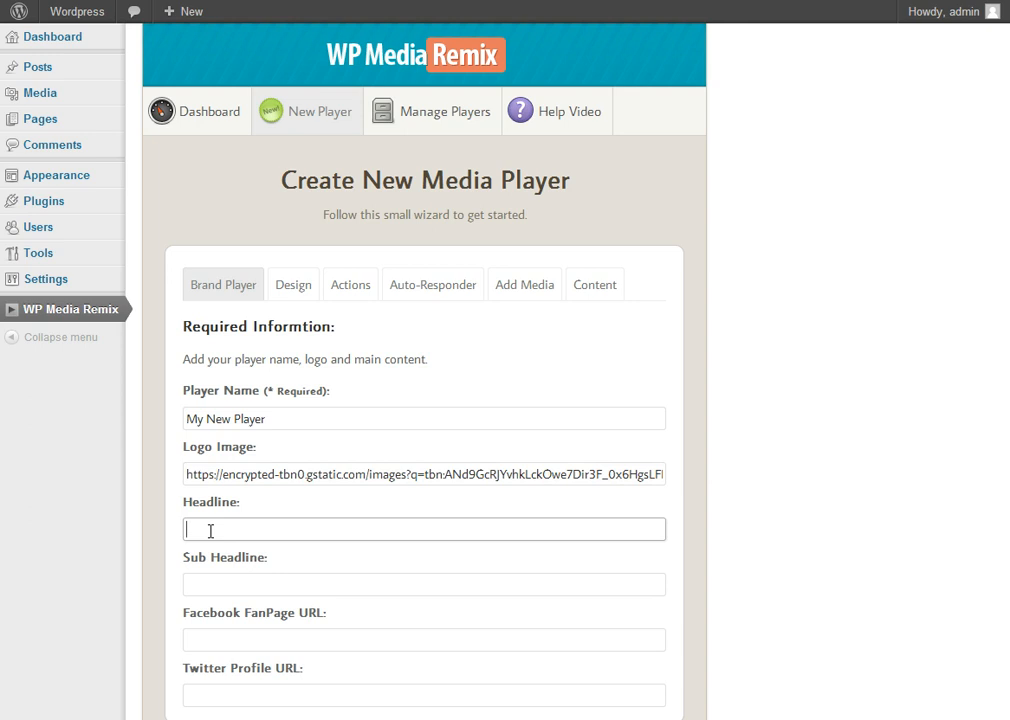
text(Watch this video and share it now!)
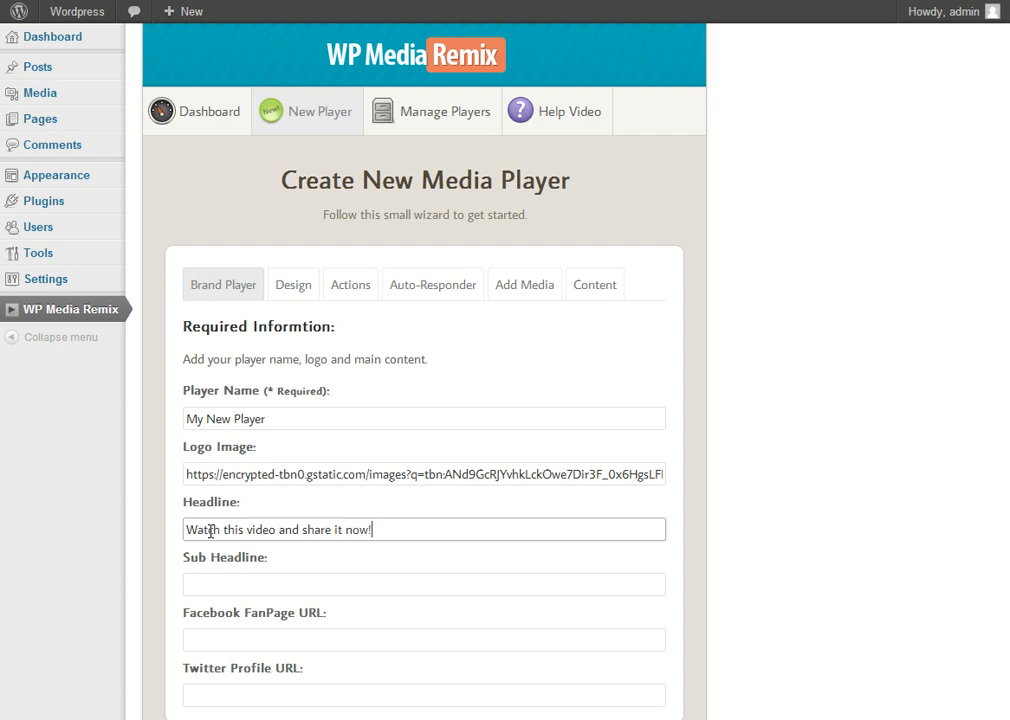
text(This will help you)
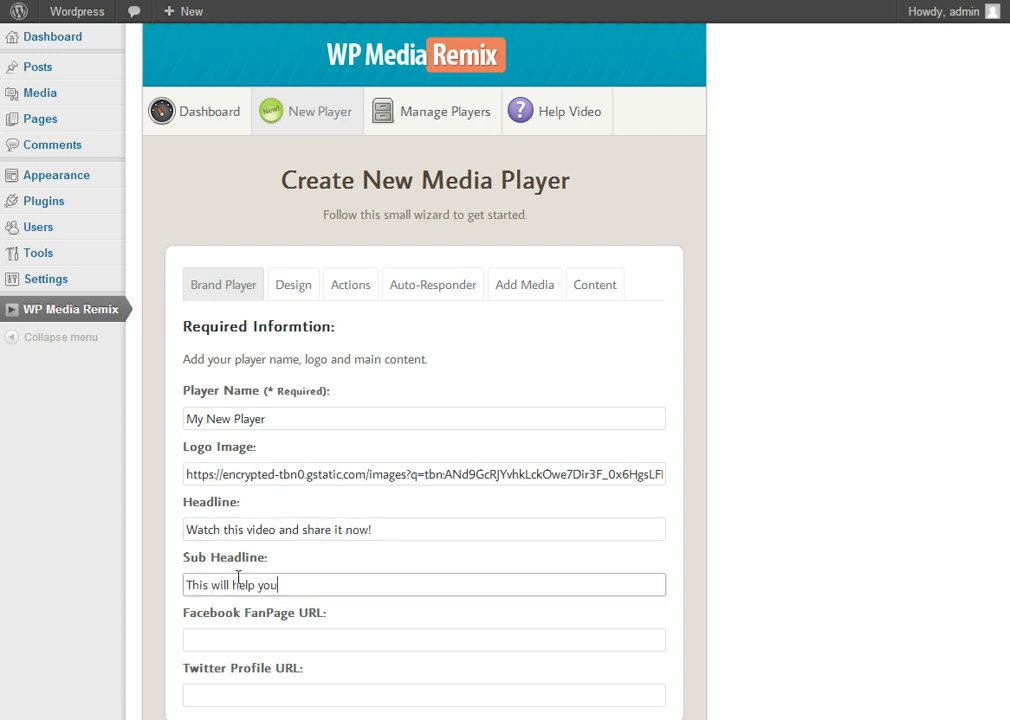
text(with your internet)
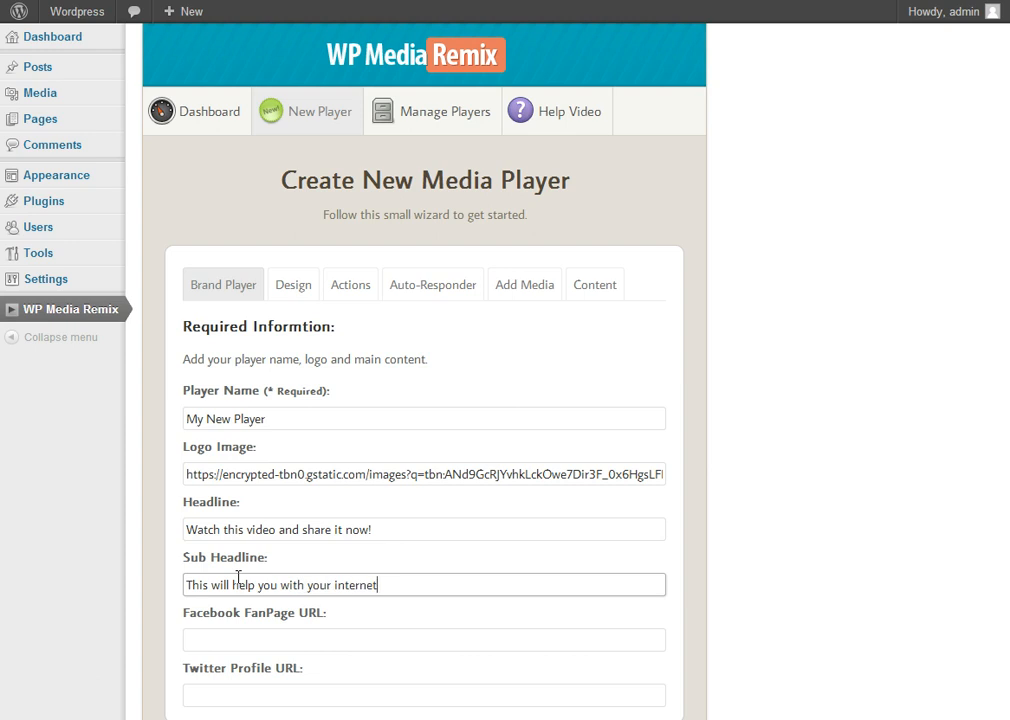
text(marketing)
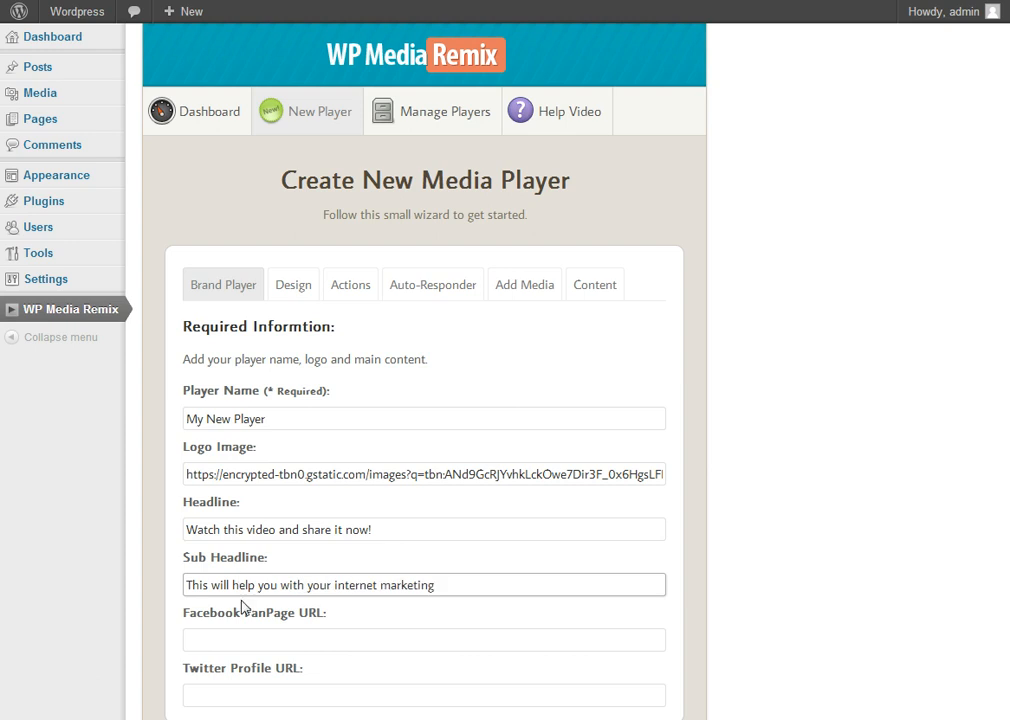
Add the Facebook fan page and Twitter profile URLs.
text(http://facebook.com/)
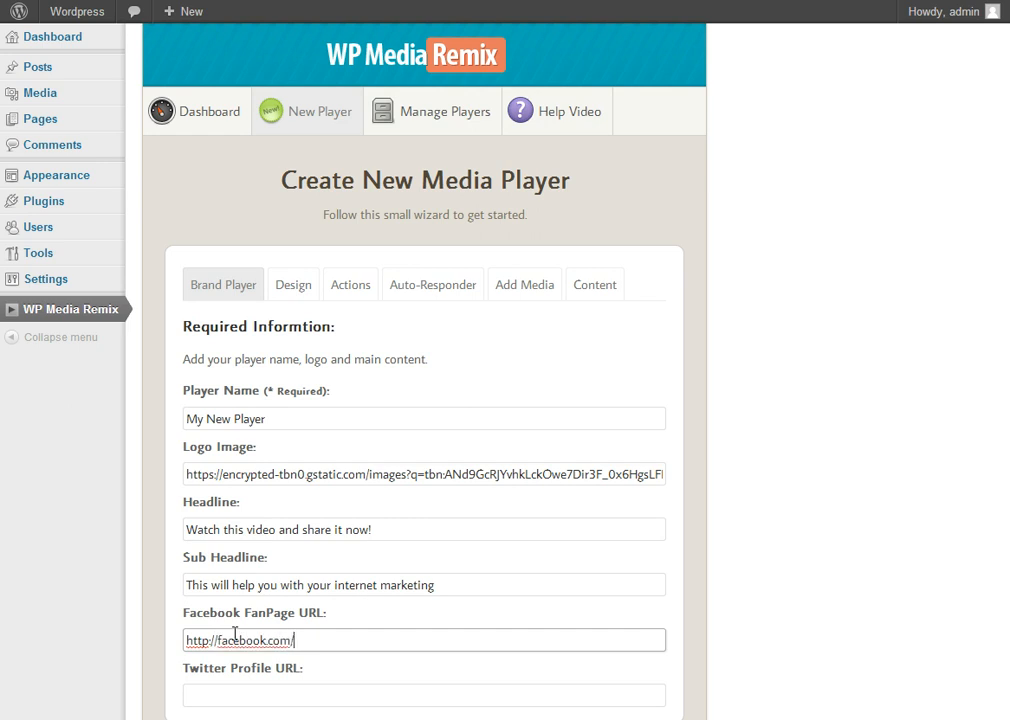
text(yourprof)
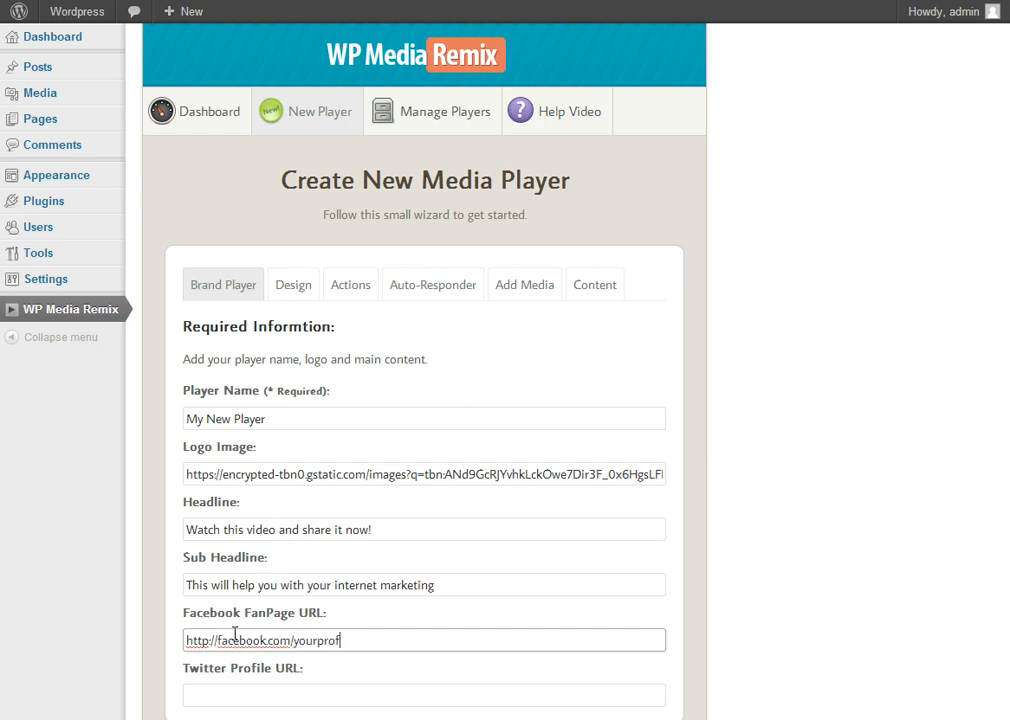
text(http://facebook.com/yourprofile)
click(424, 695)
text(http://twitter.com/yourprofile)
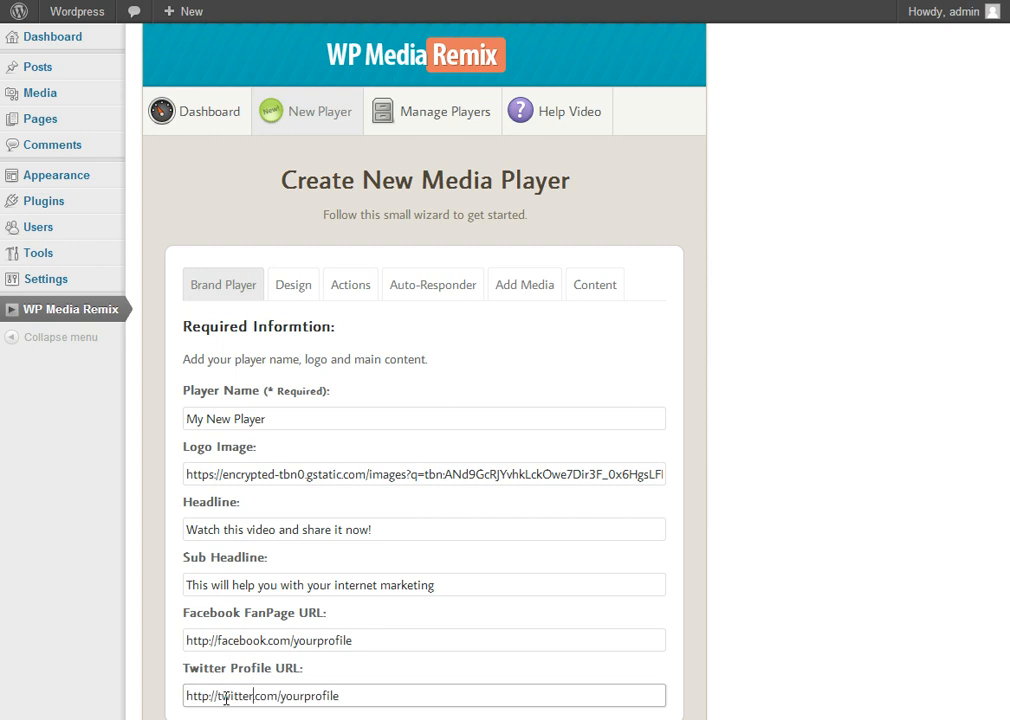
scroll(down, 3)
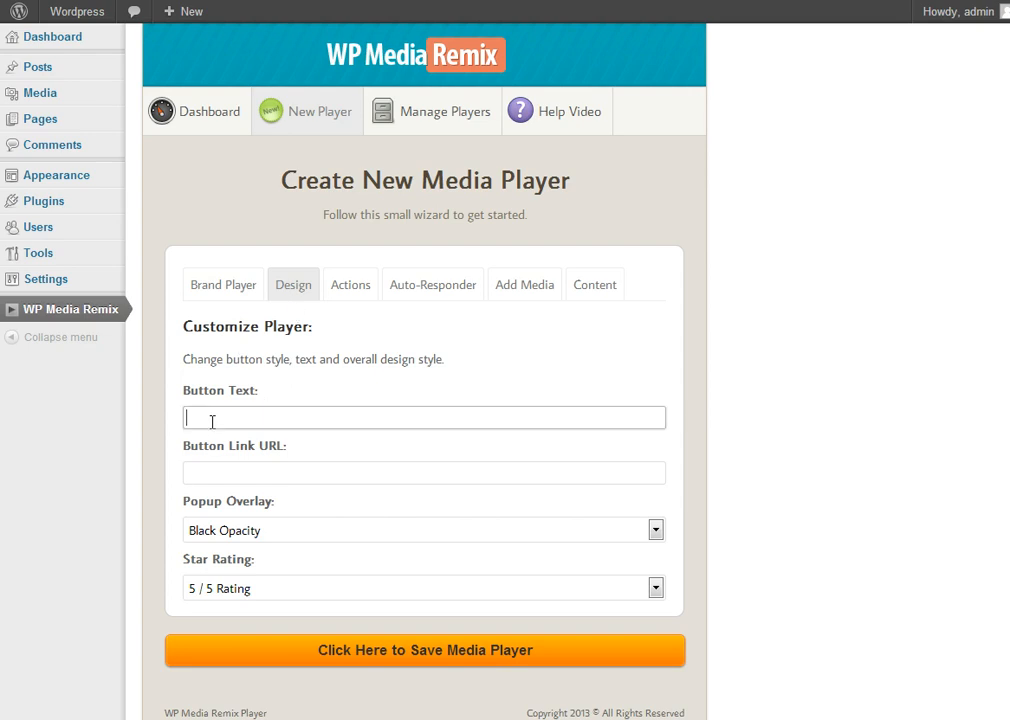
text(Add to Cart)
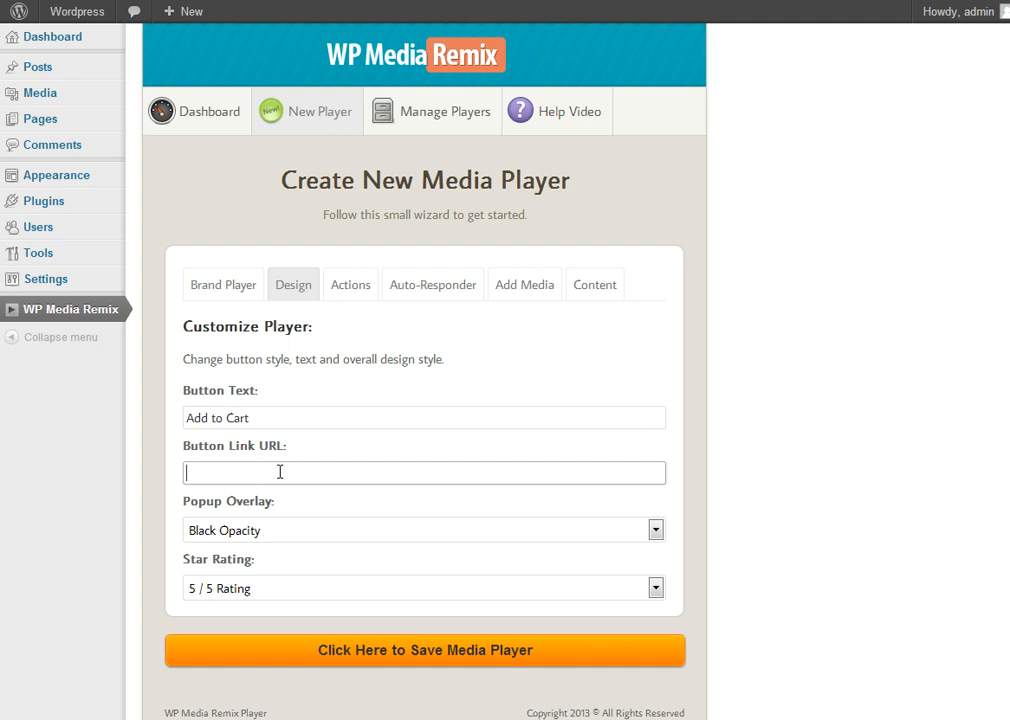
text(http://)
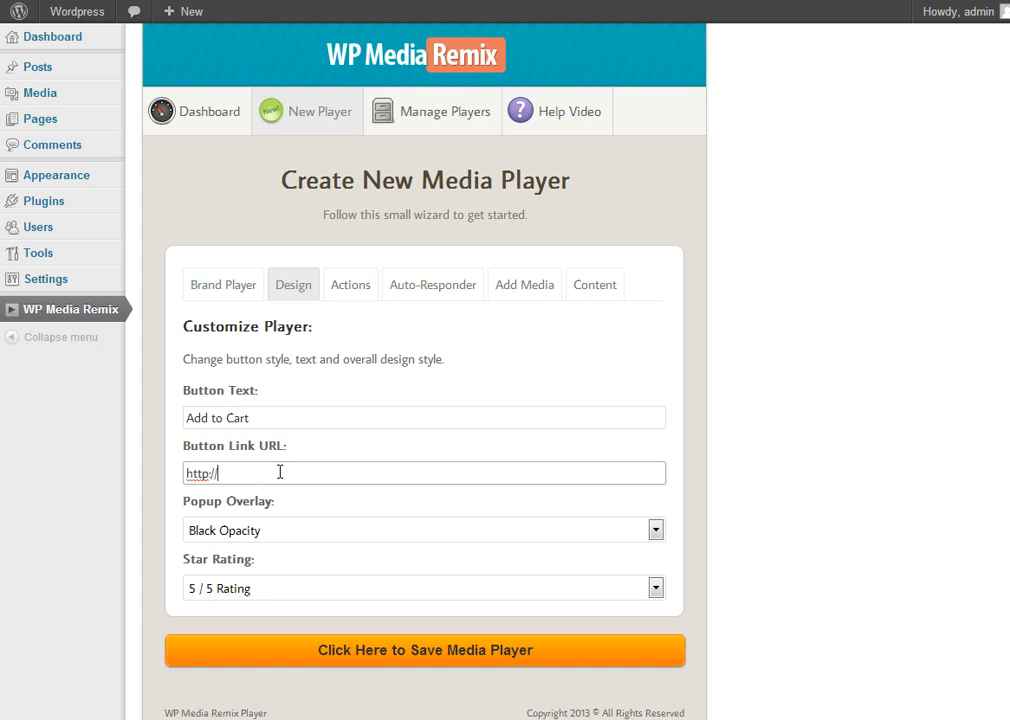
text(google.com)
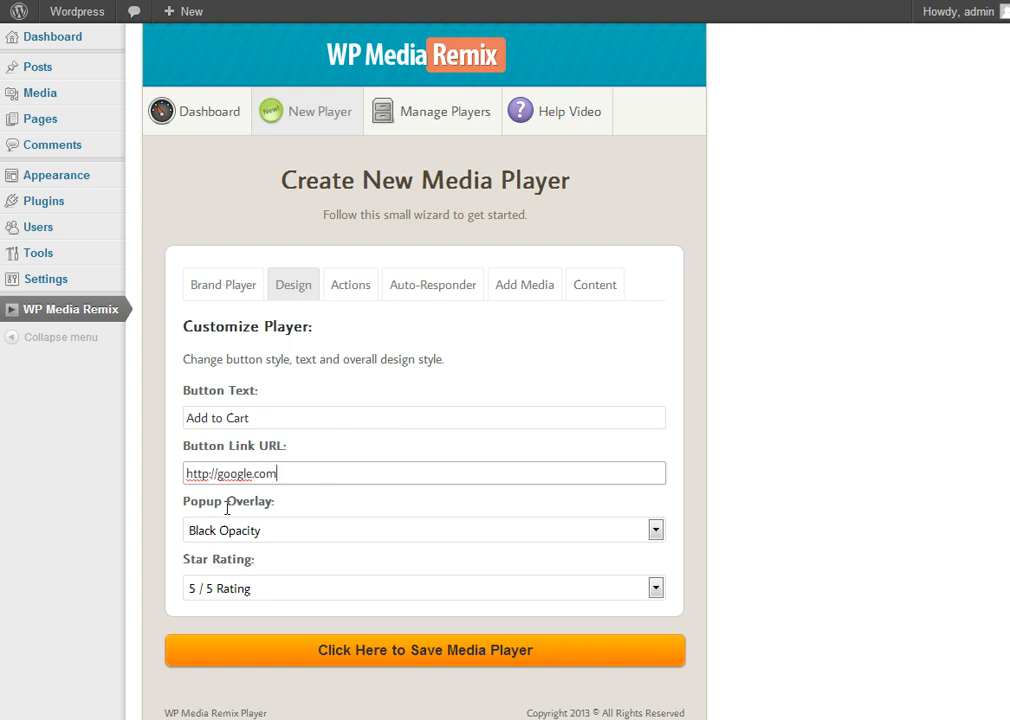
click(424, 530)
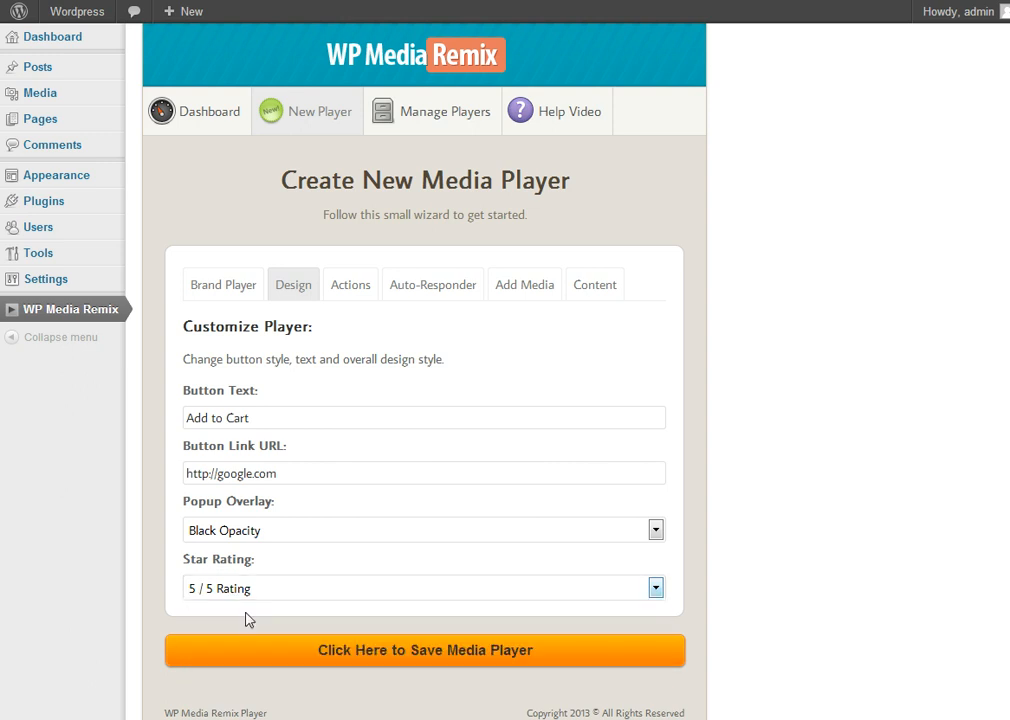
Write the alert 'Add New Content Here' in the Actions section, bold and centred.
click(350, 284)
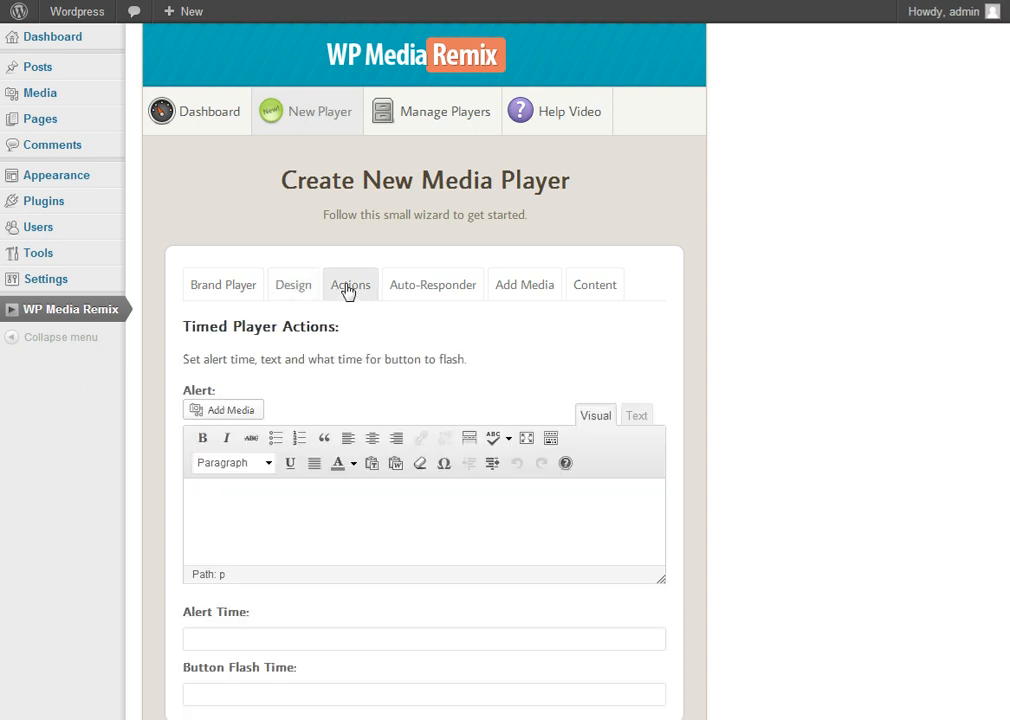
scroll(down, 3)
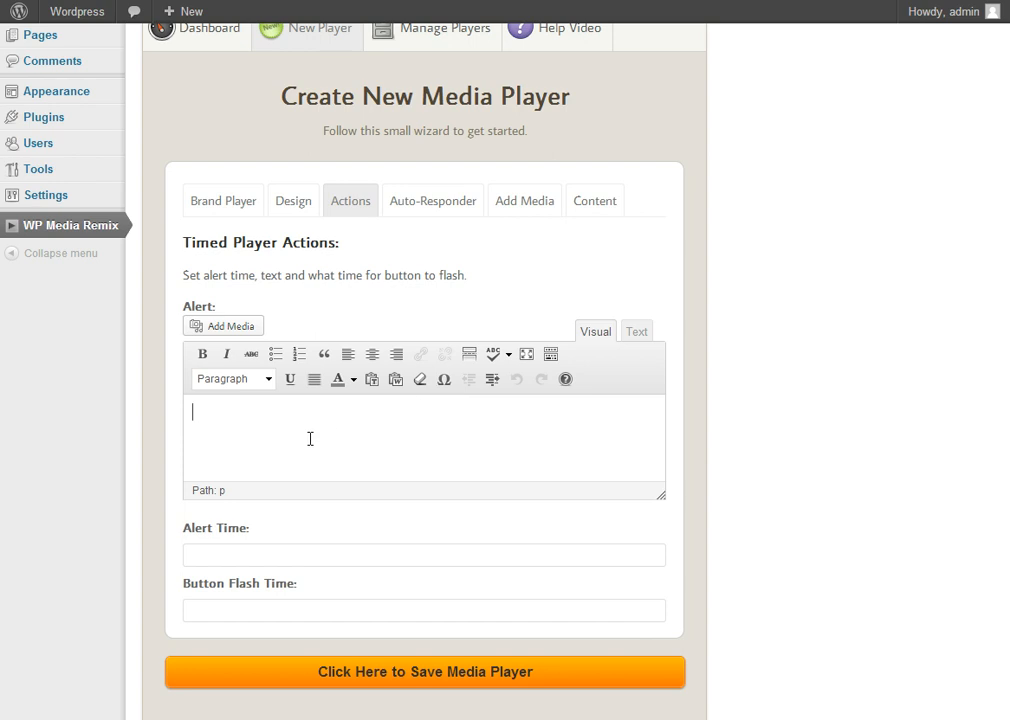
text(Add)
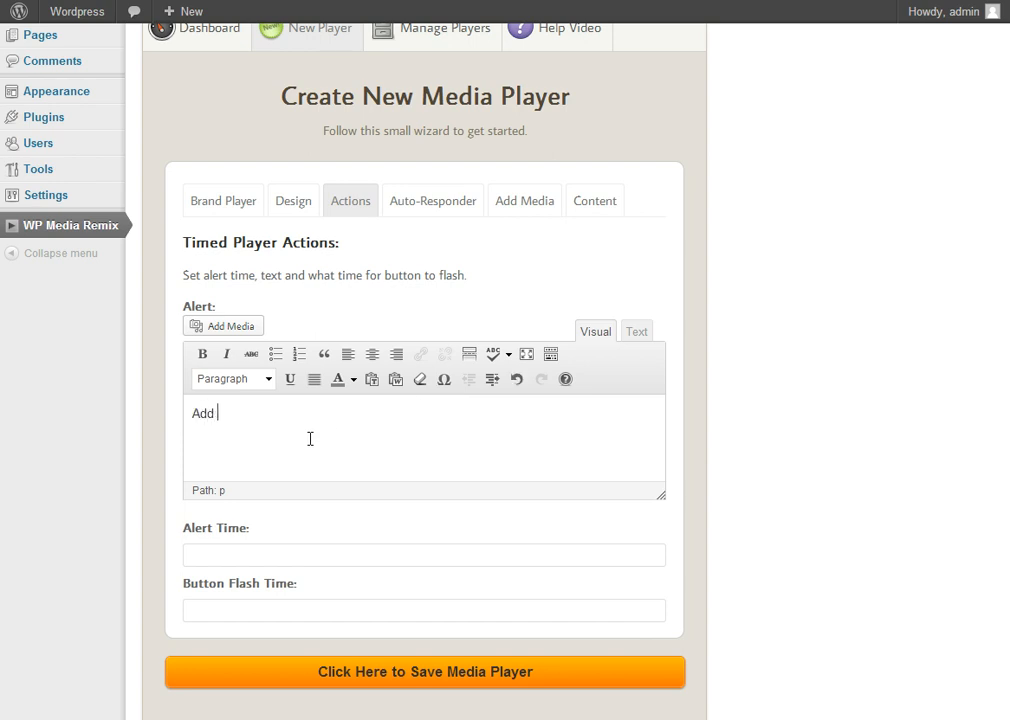
text(New Content He)
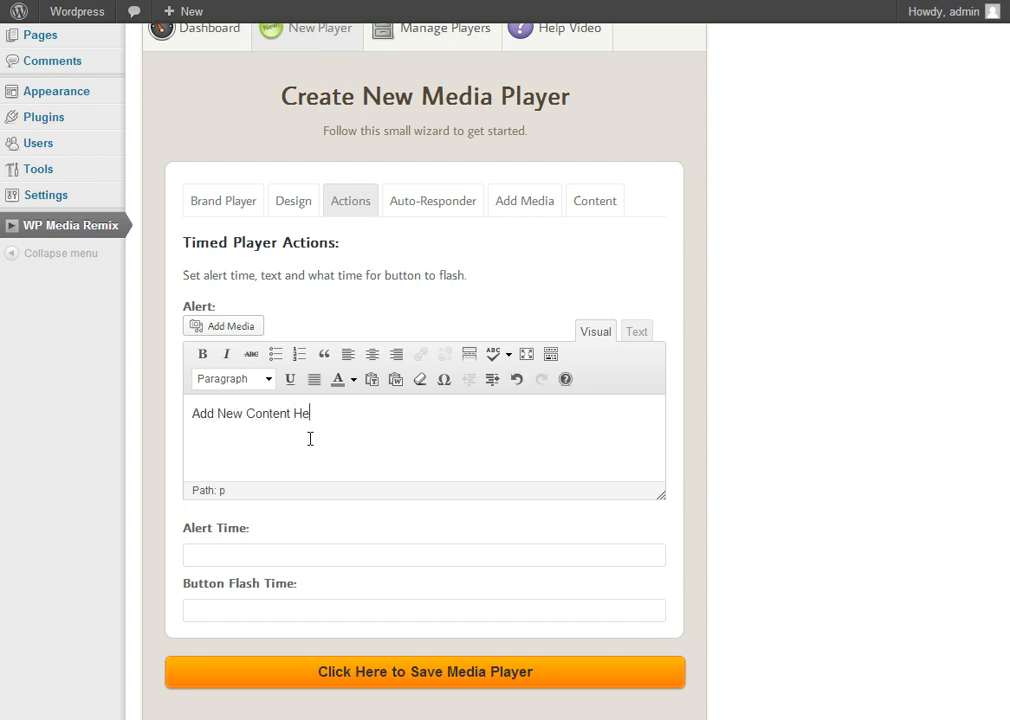
double_click(255, 413)
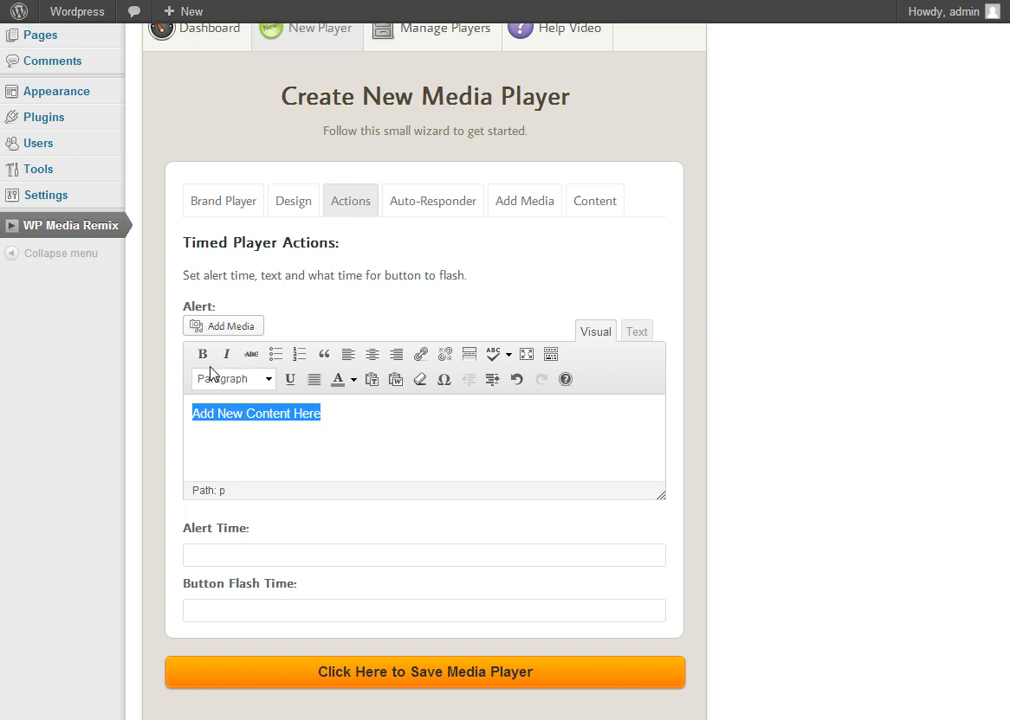
click(202, 353)
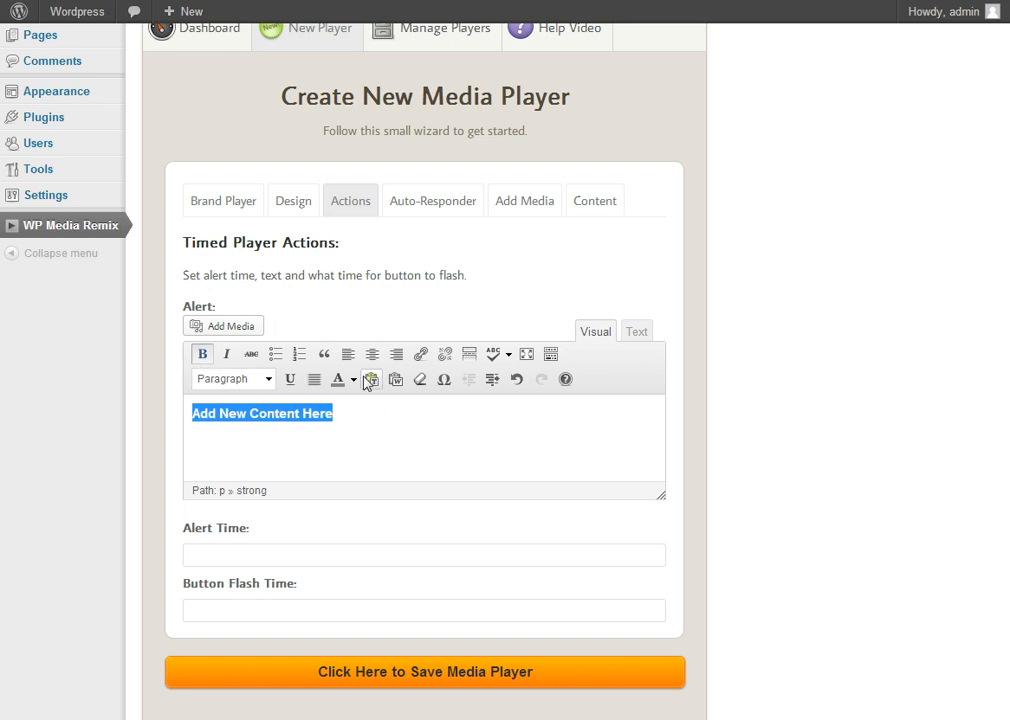
click(372, 354)
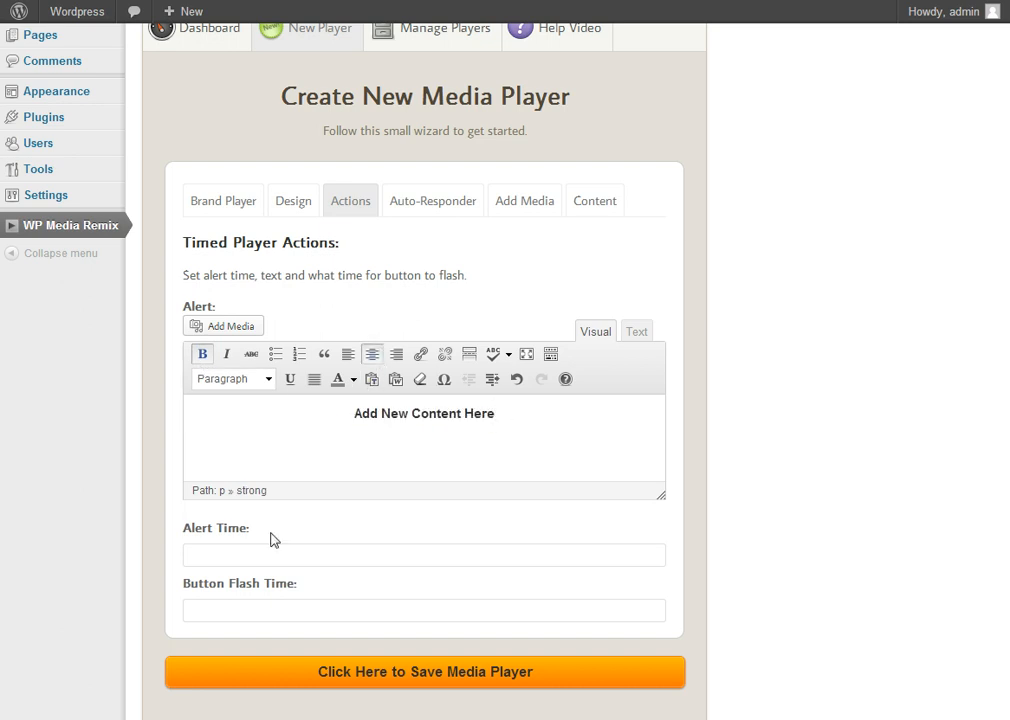
Set the alert time to 00:05 and the button flash time to 00:10.
click(424, 555)
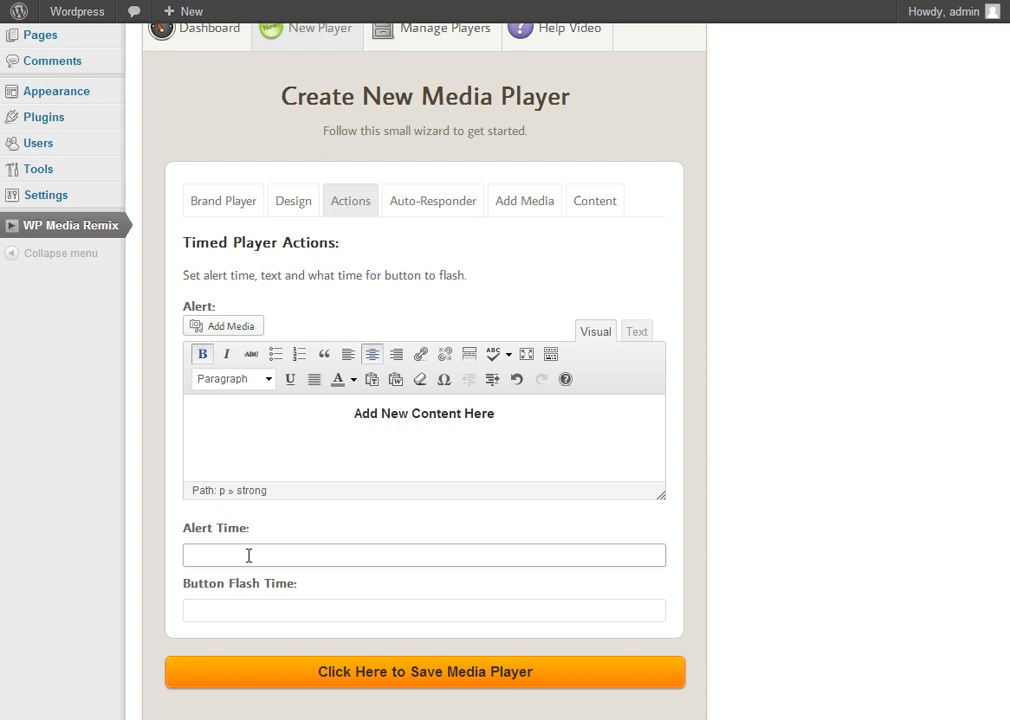
text(00:05)
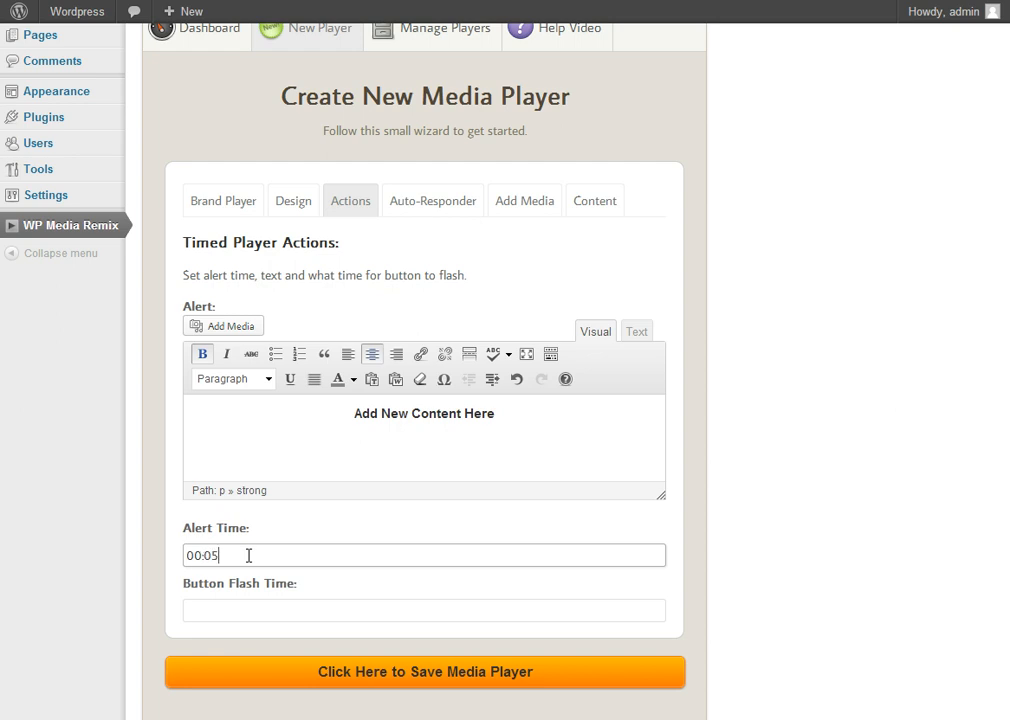
click(424, 610)
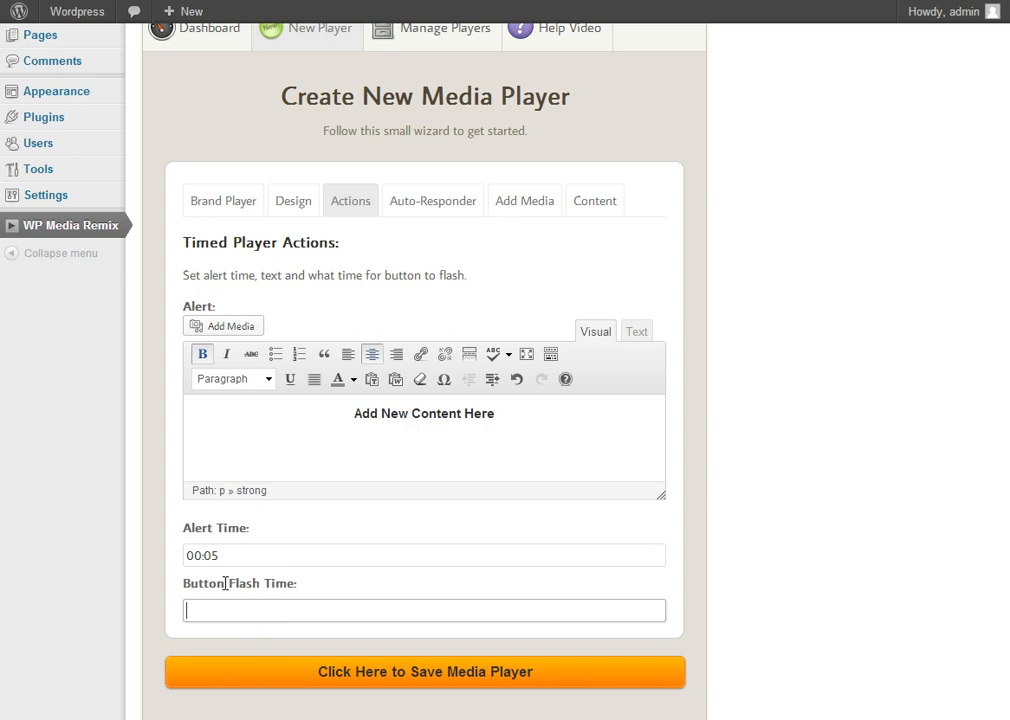
text(00:10)
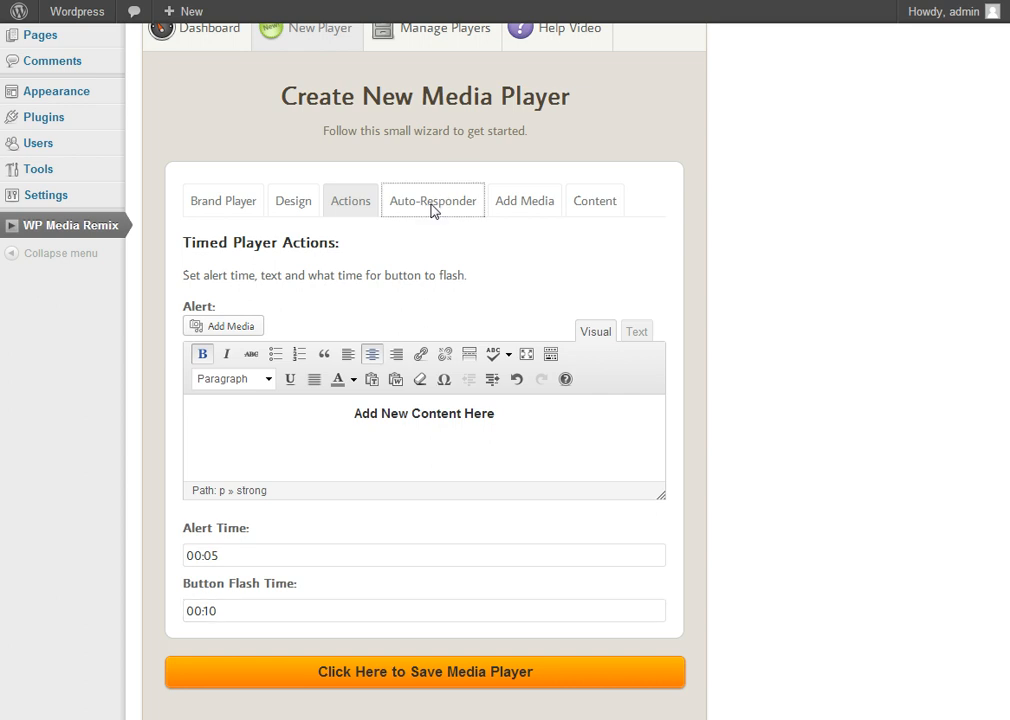
click(432, 200)
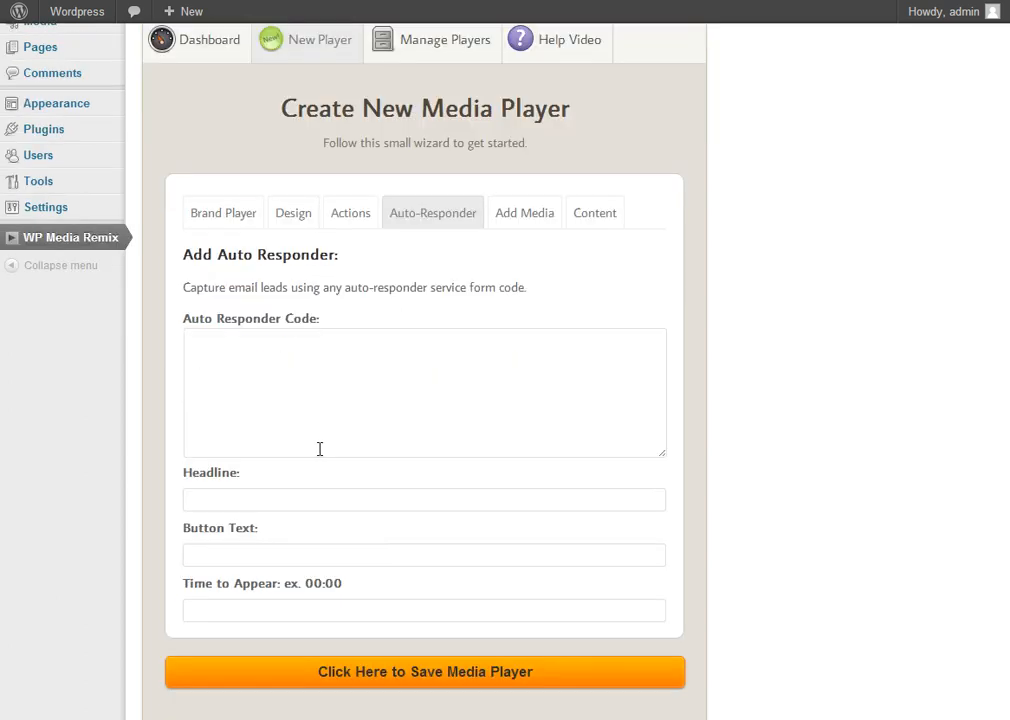
mouse_move(493, 260)
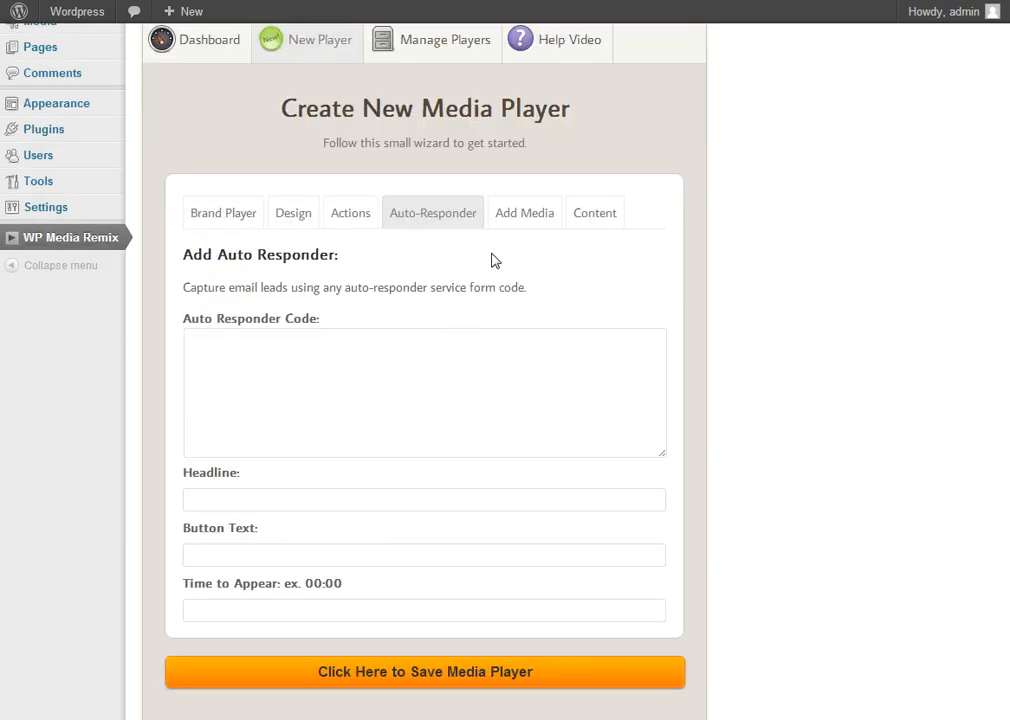
mouse_move(524, 212)
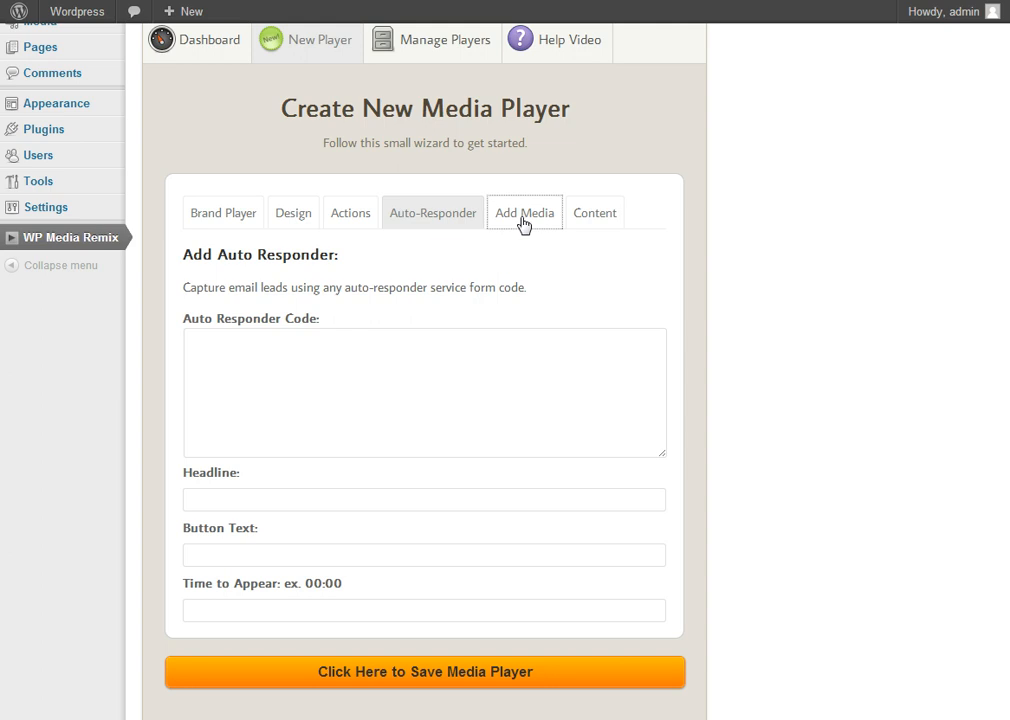
Enter the Big Buck Bunny trailer video and poster image URLs under Add Media.
click(524, 213)
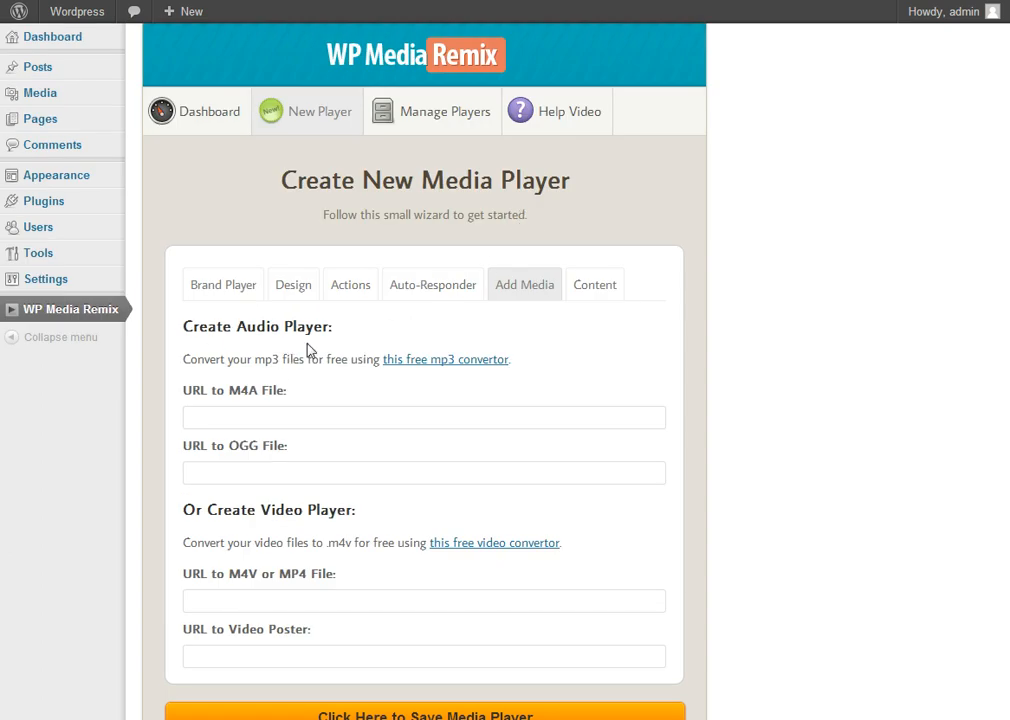
scroll(down, 3)
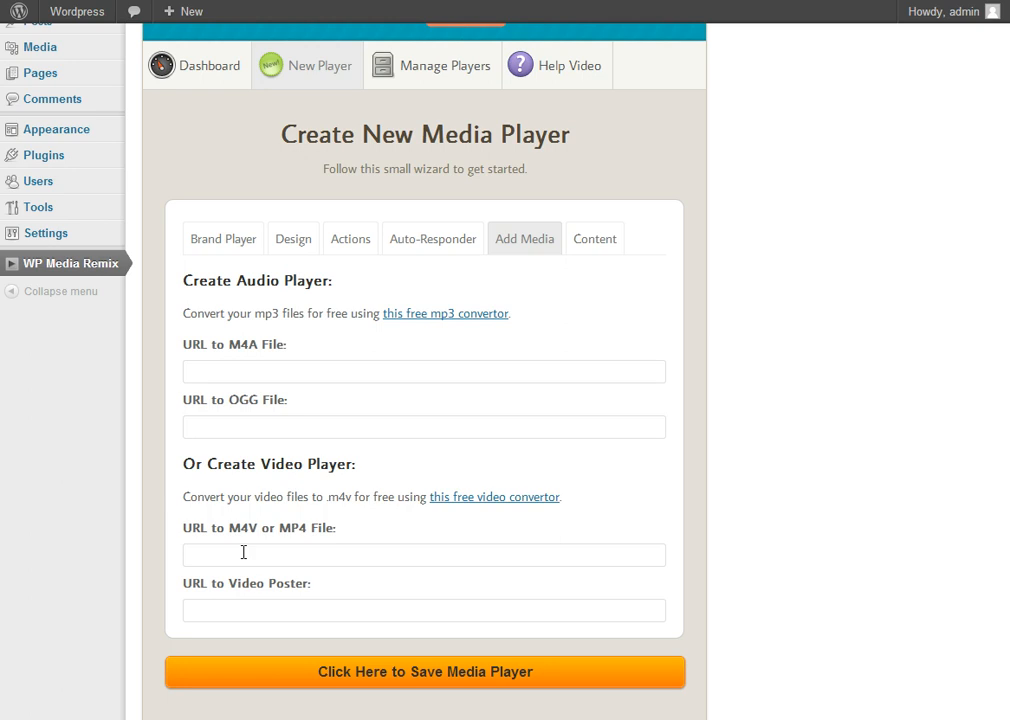
mouse_move(243, 345)
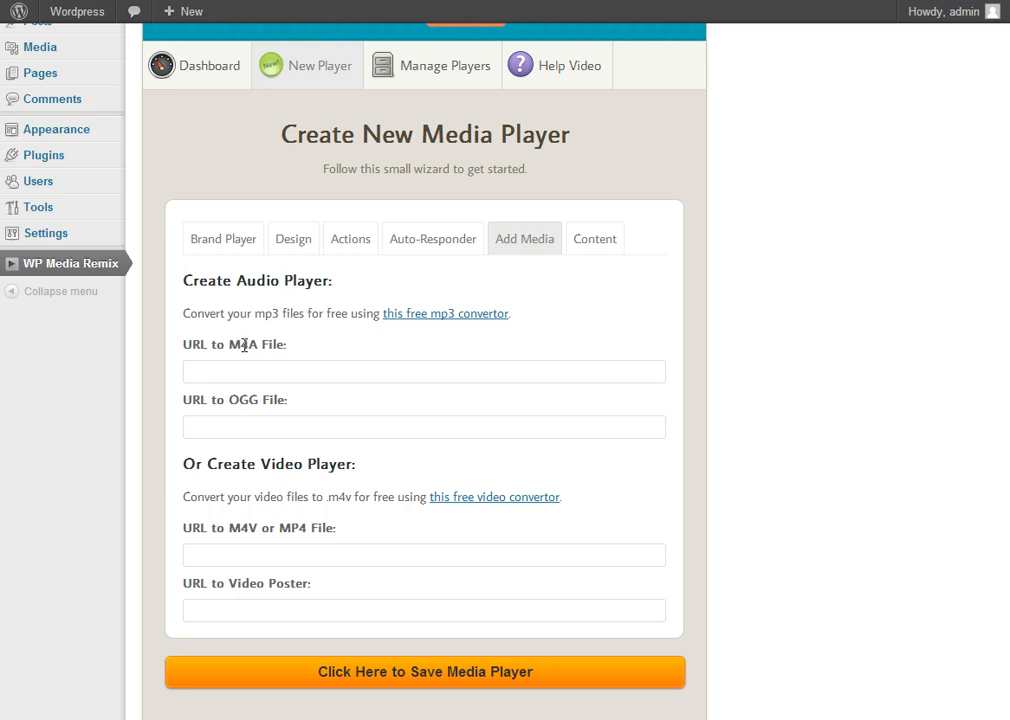
mouse_move(362, 367)
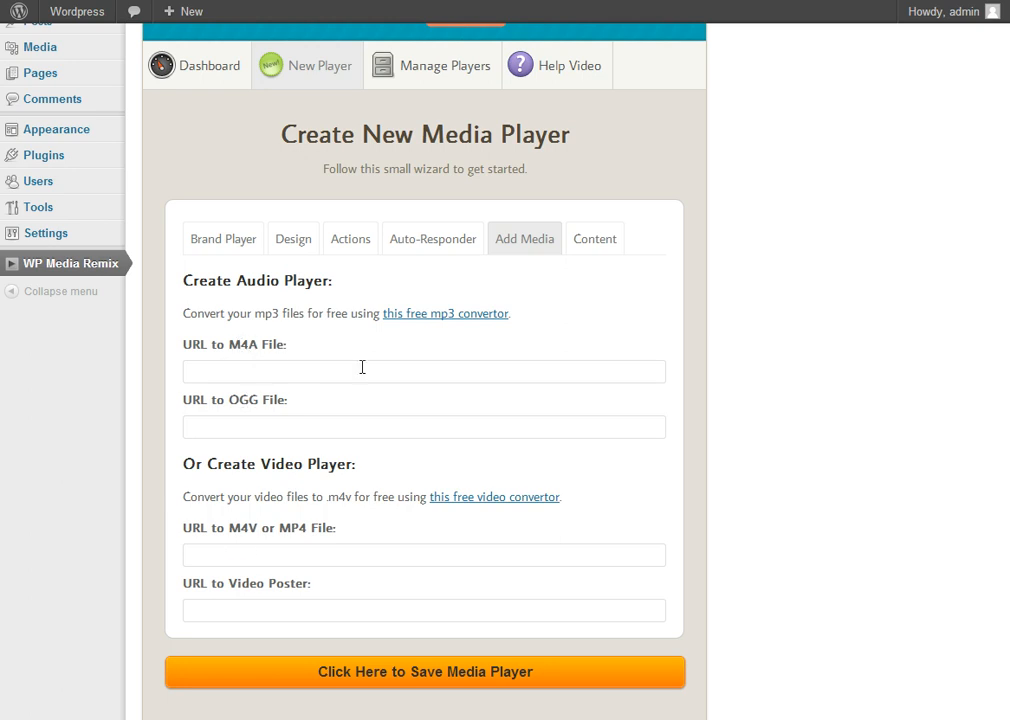
mouse_move(370, 315)
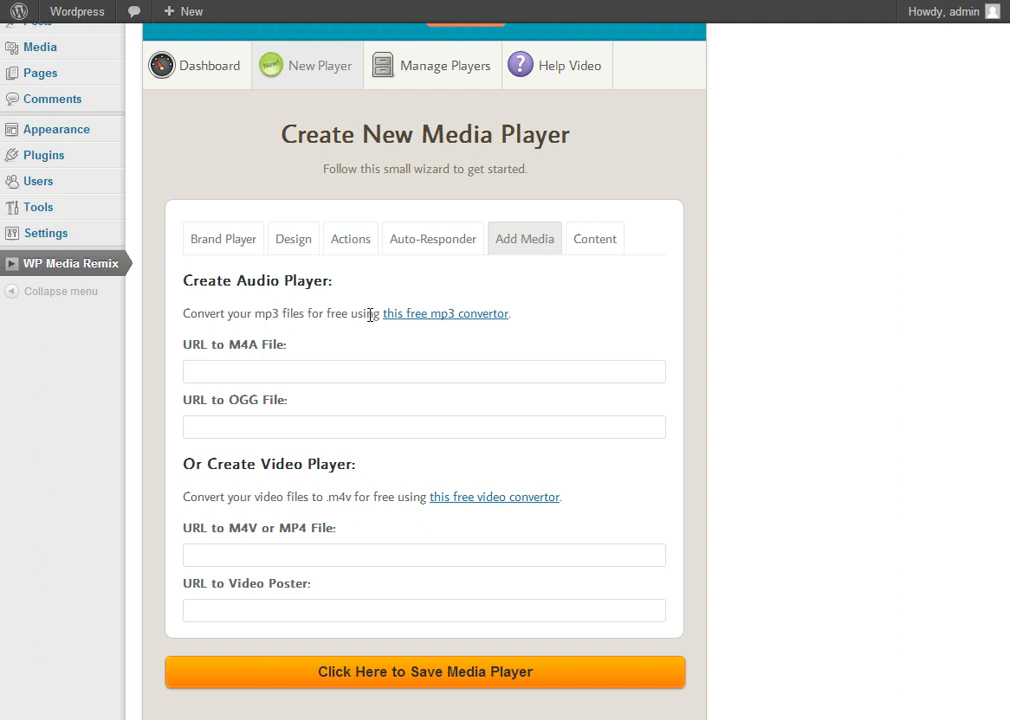
mouse_move(448, 342)
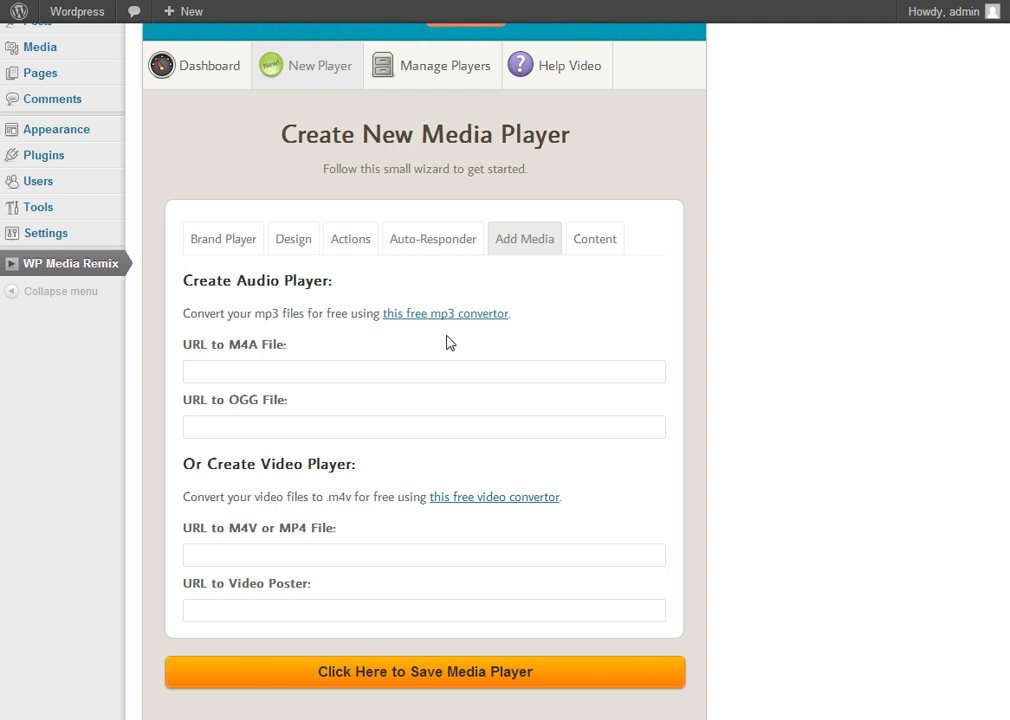
mouse_move(342, 528)
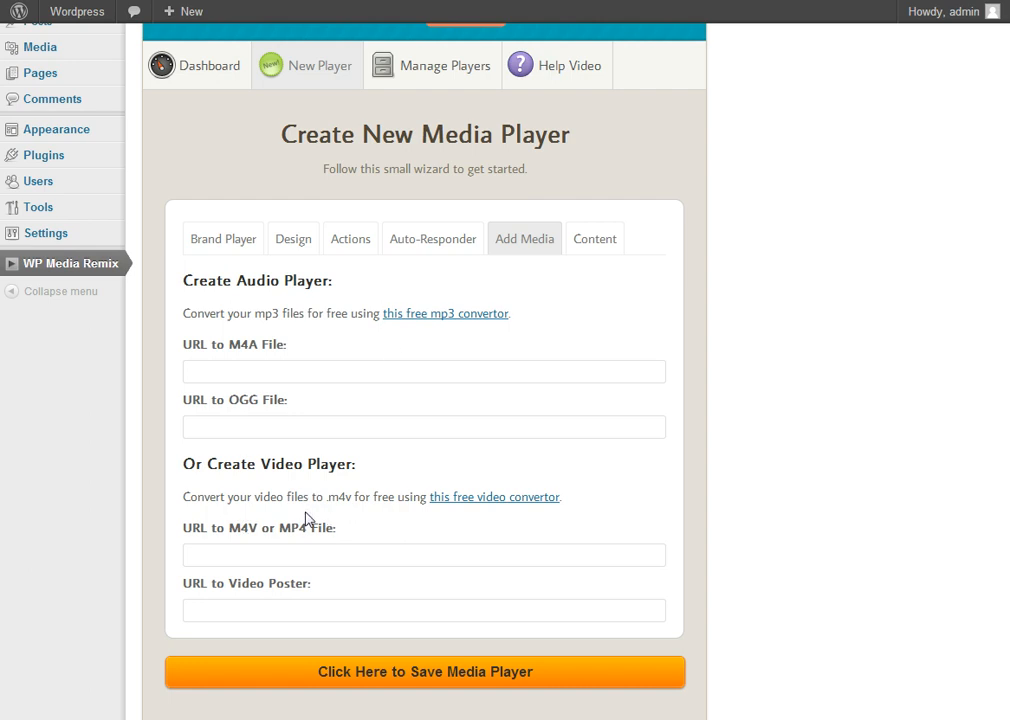
click(423, 555)
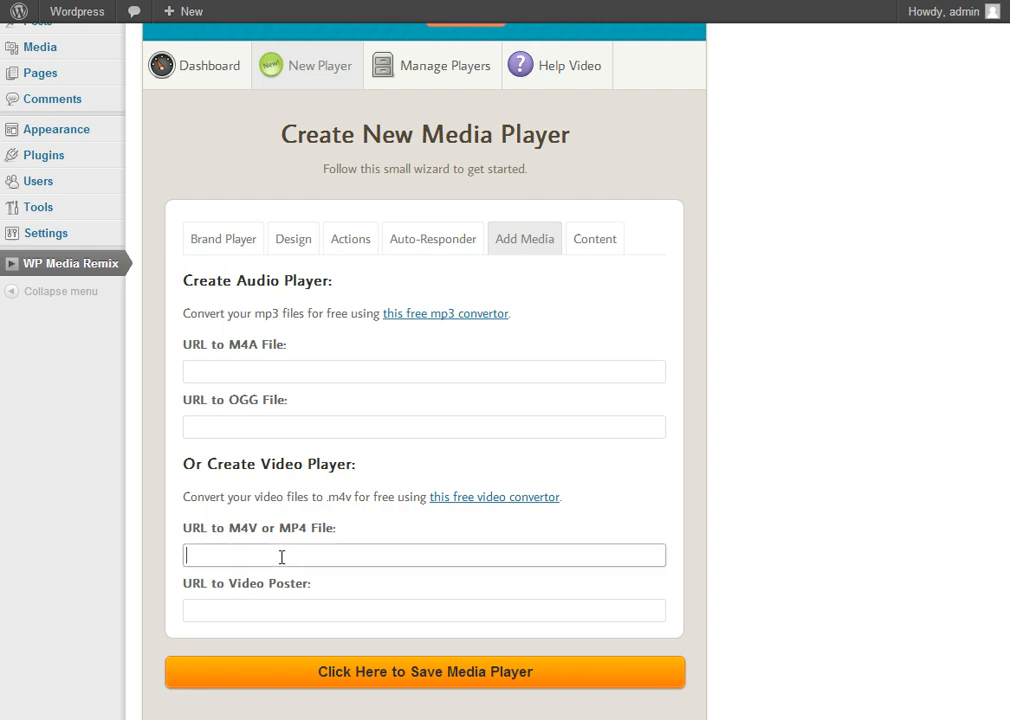
mouse_move(227, 550)
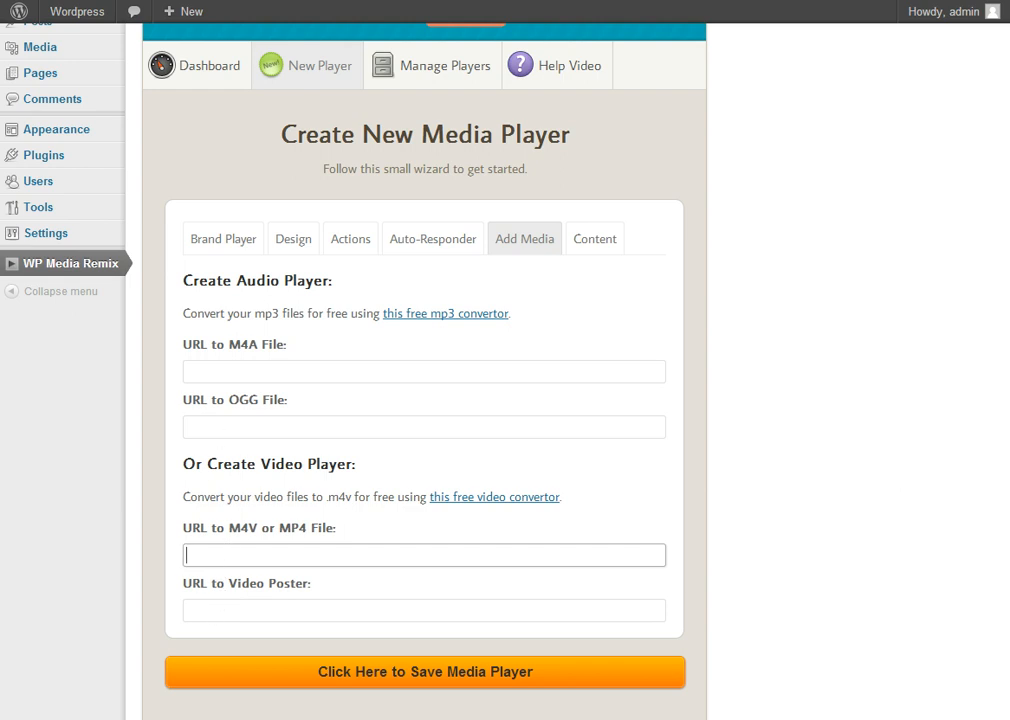
text(http://www.jplayer.org/video/poster/Big_Buck_Bunny_Trailer_480x270.png)
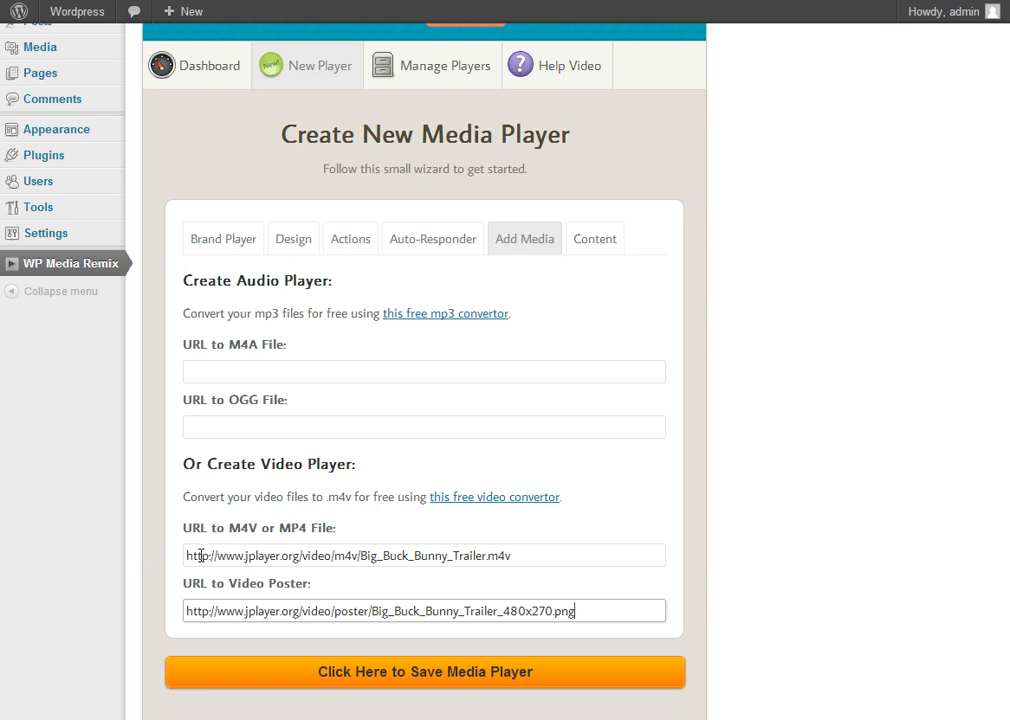
mouse_move(304, 659)
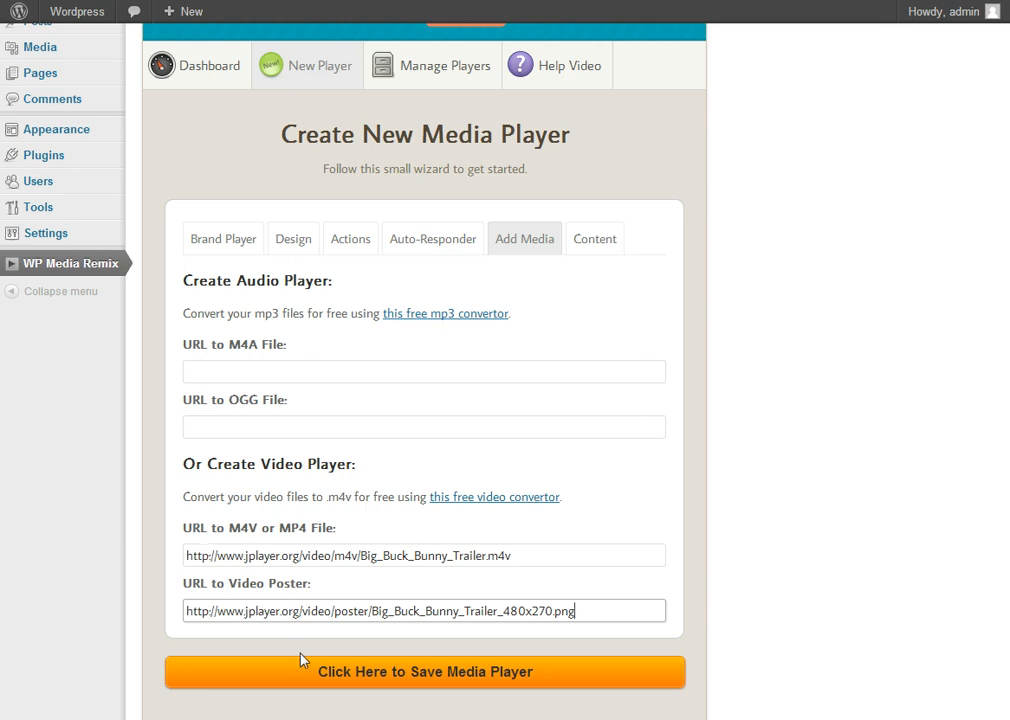
click(594, 238)
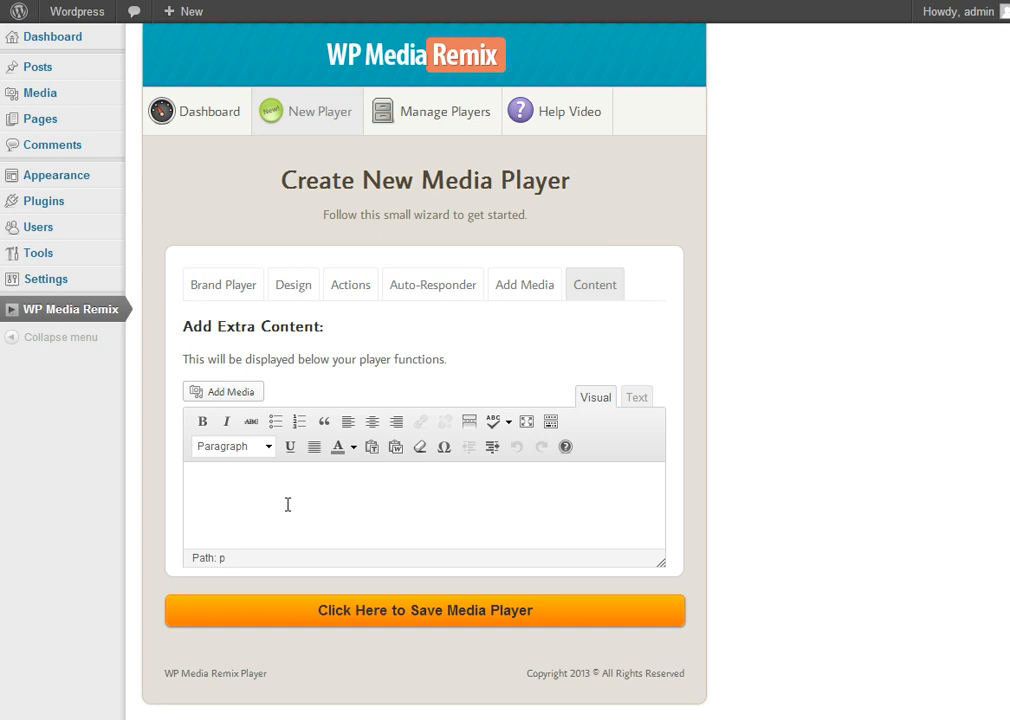
Add 'Hellow' as extra content, save My New Player, and view Manage Players.
text(Exta)
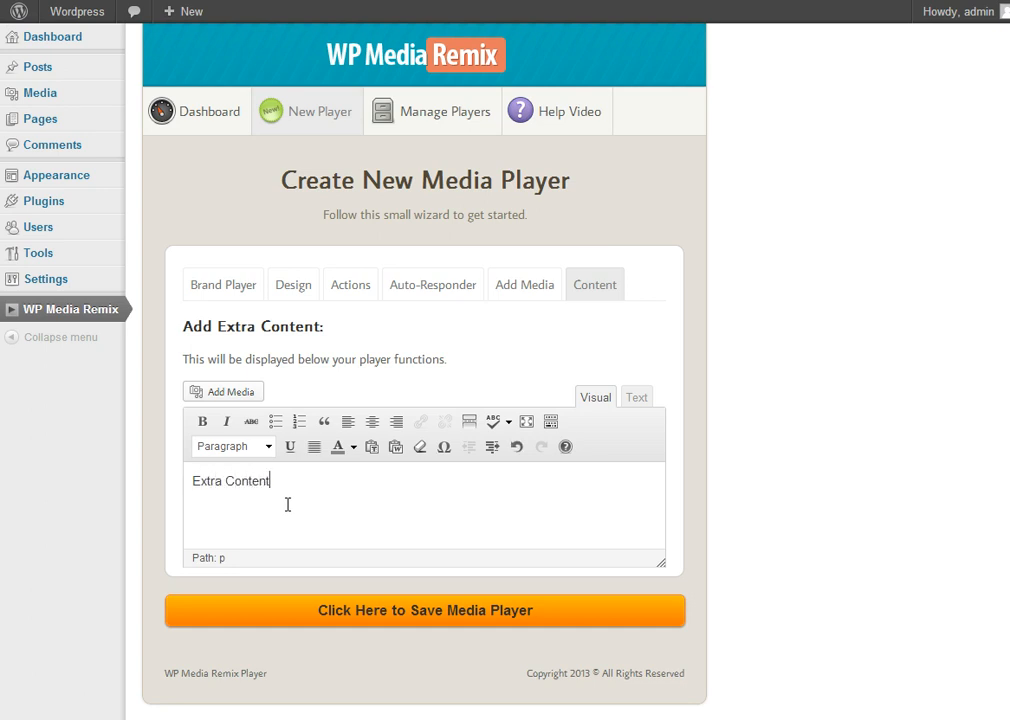
text(Hellow)
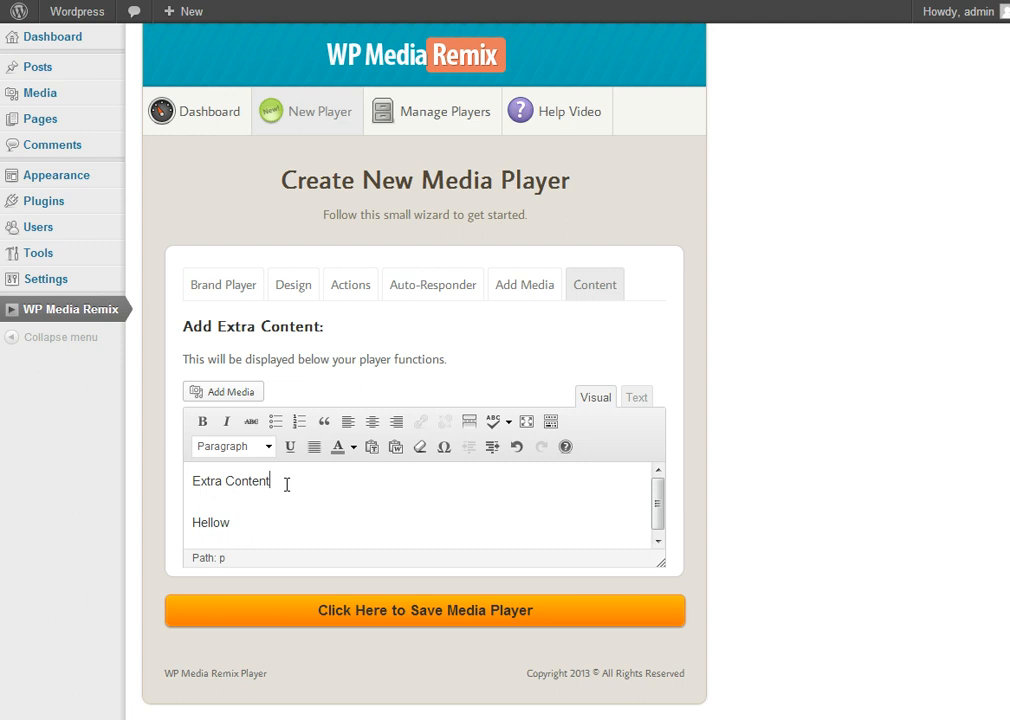
click(232, 446)
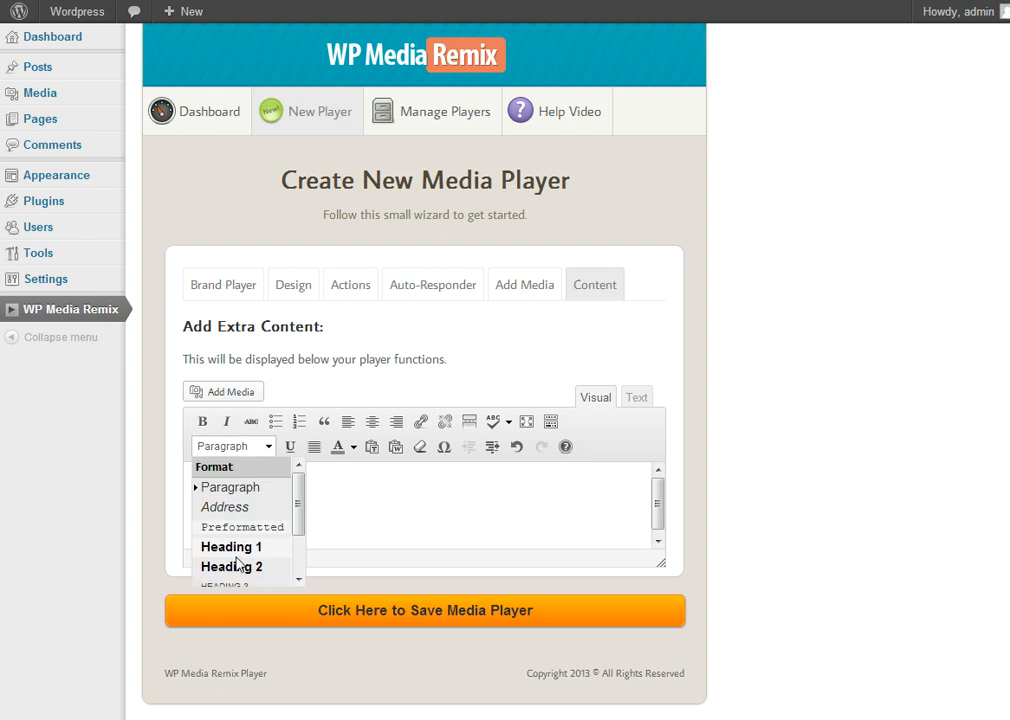
click(424, 610)
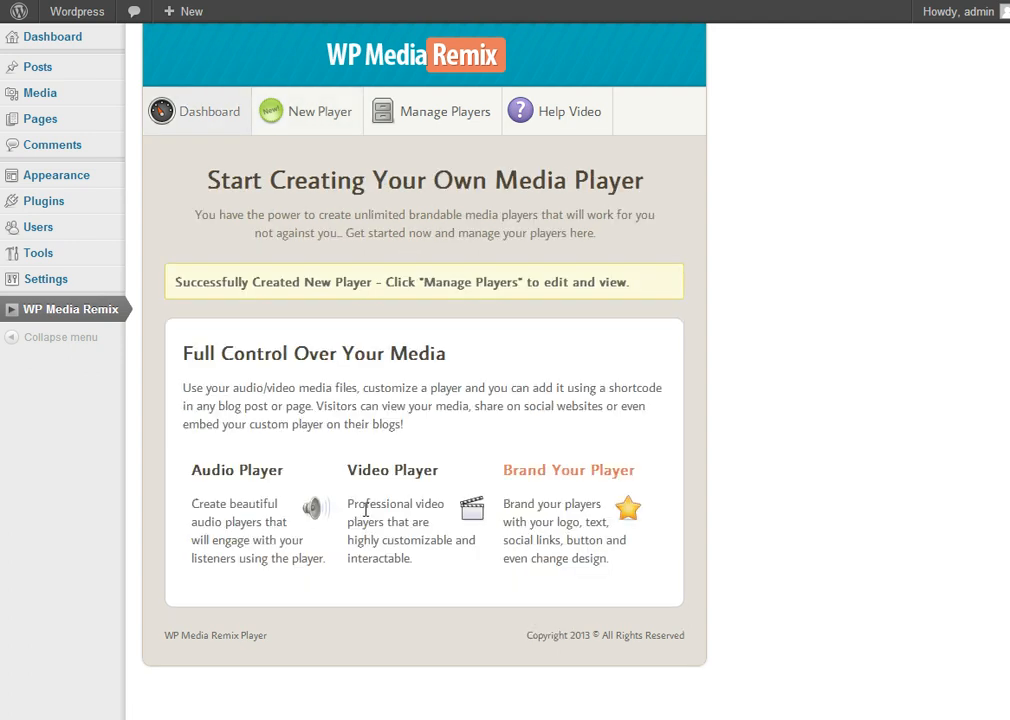
click(445, 111)
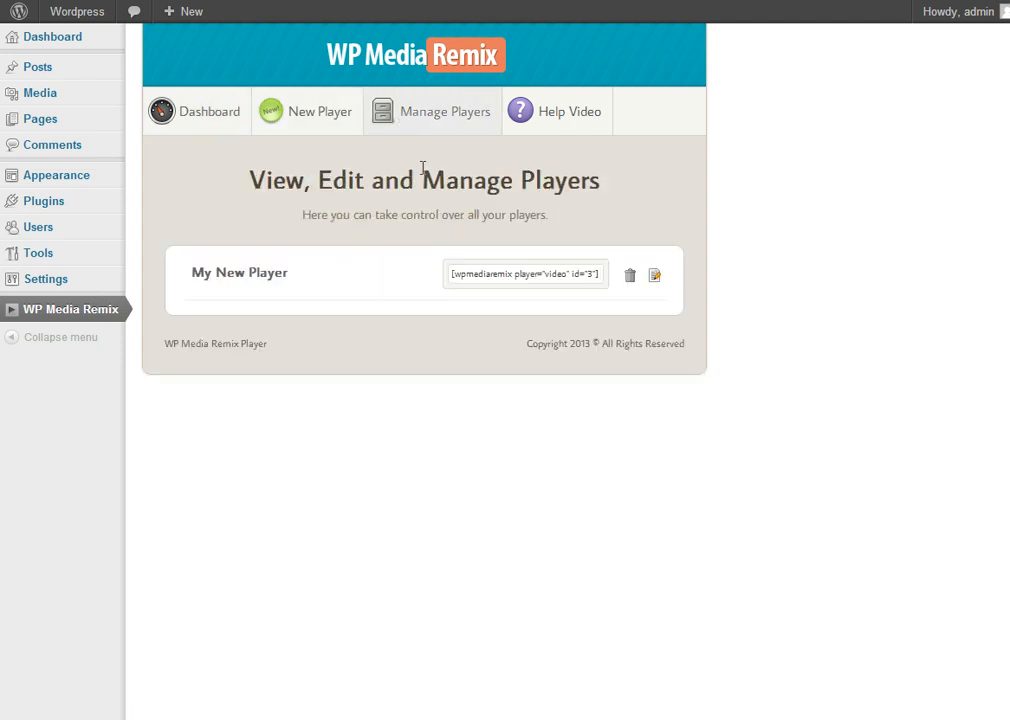
Paste the shortcode [wpmediaremix player="video" id="3"] into the Home page, update it, and view it live.
click(524, 274)
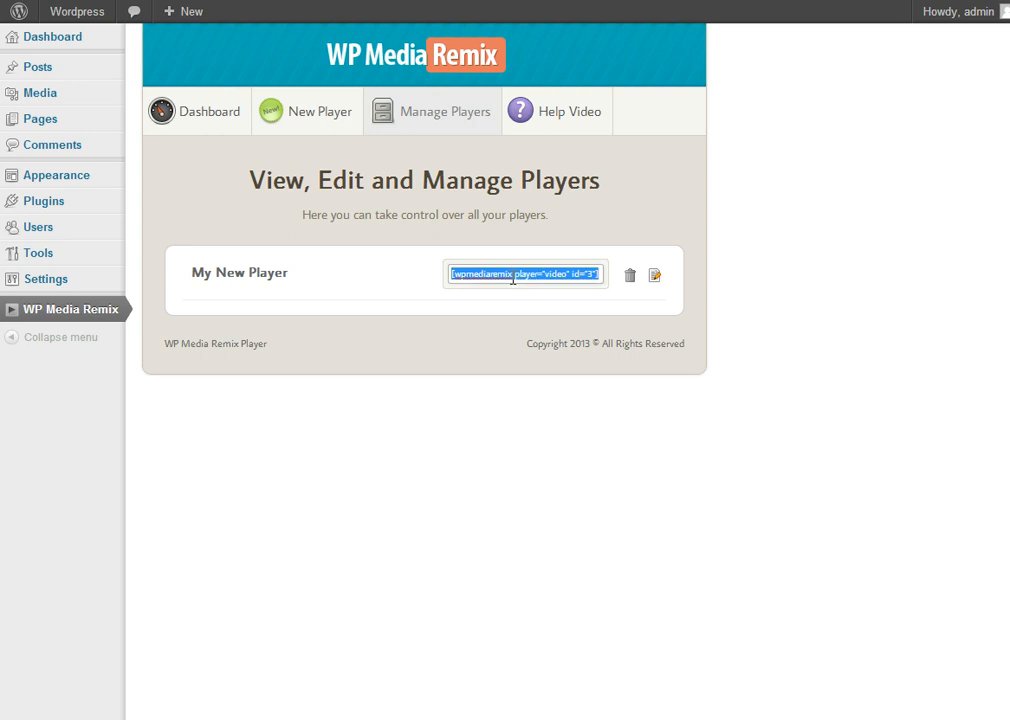
mouse_move(630, 281)
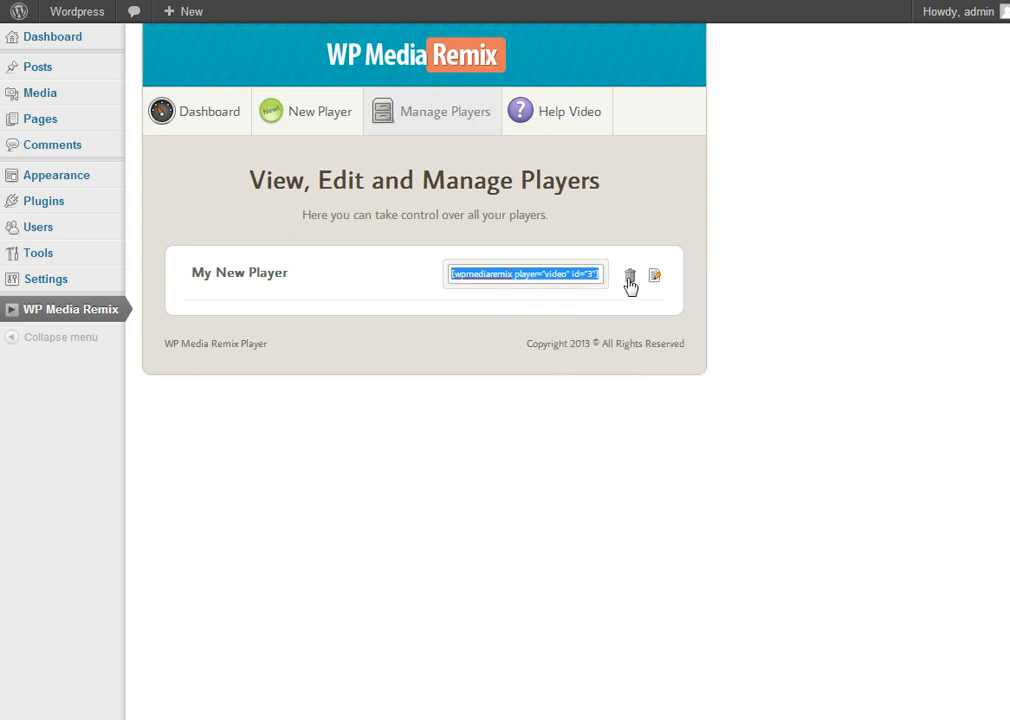
click(654, 275)
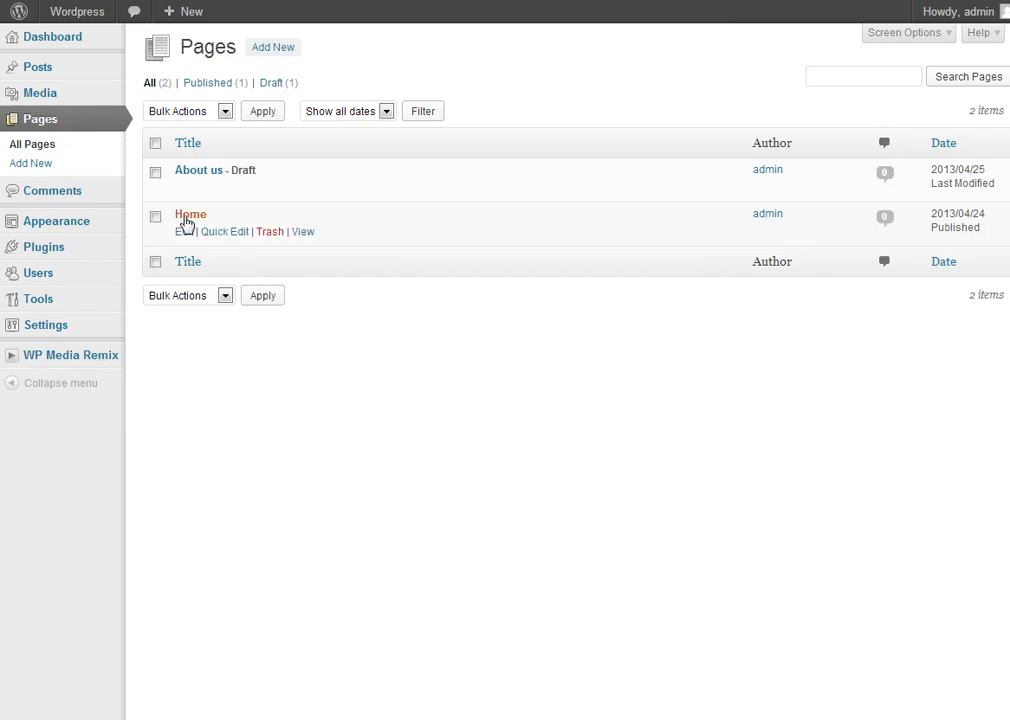
click(190, 214)
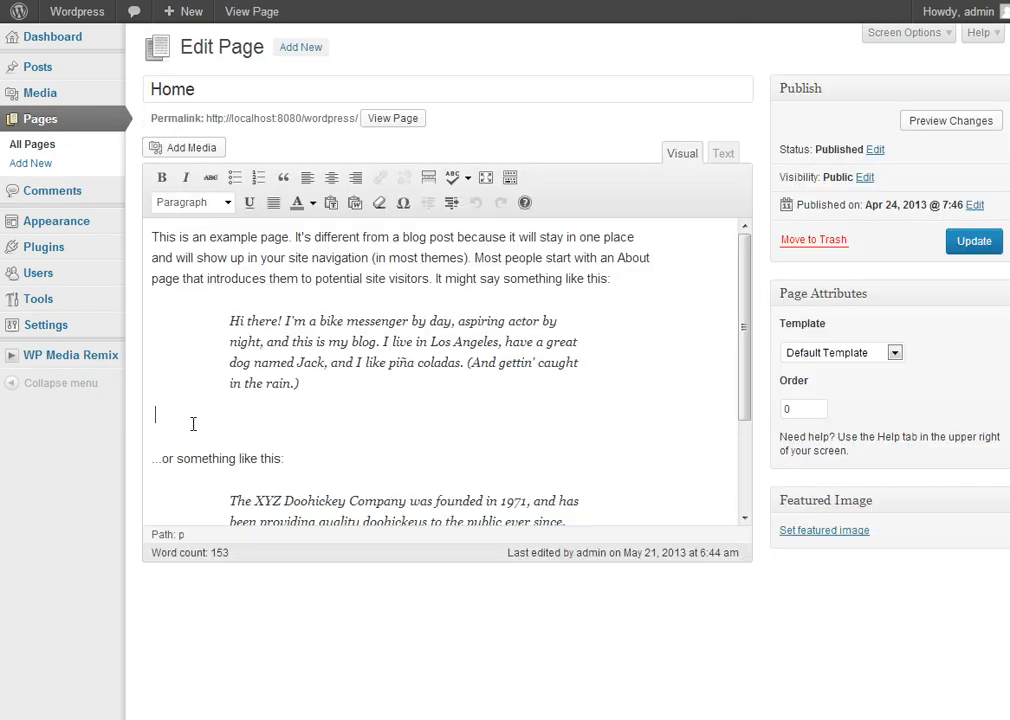
text([wpmediaremix player="video" id="3"])
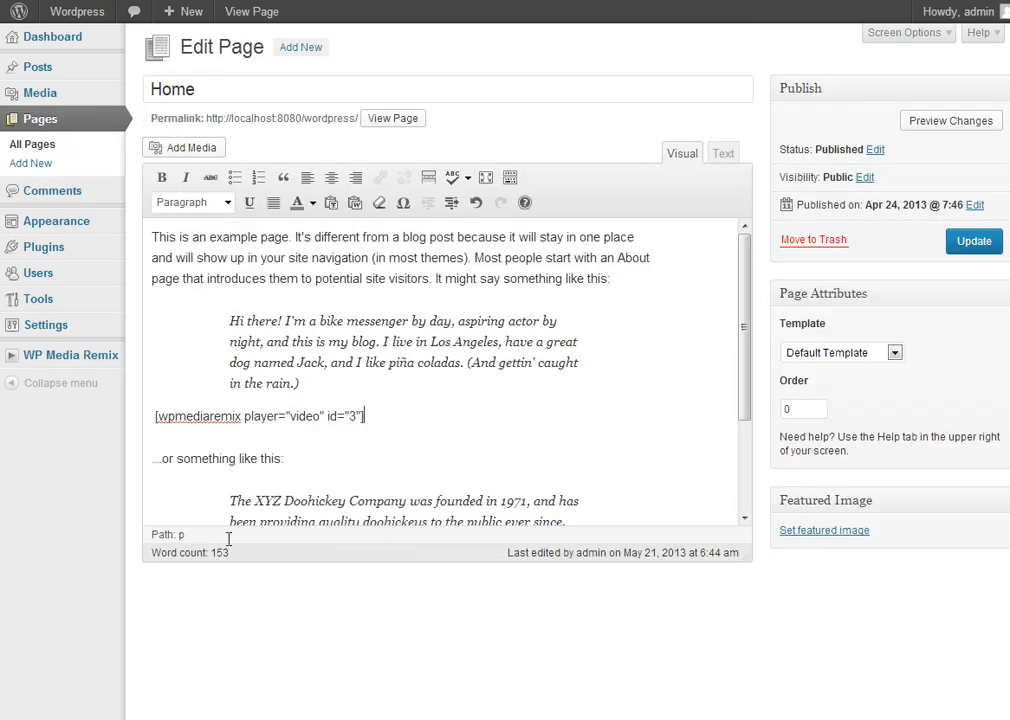
click(972, 241)
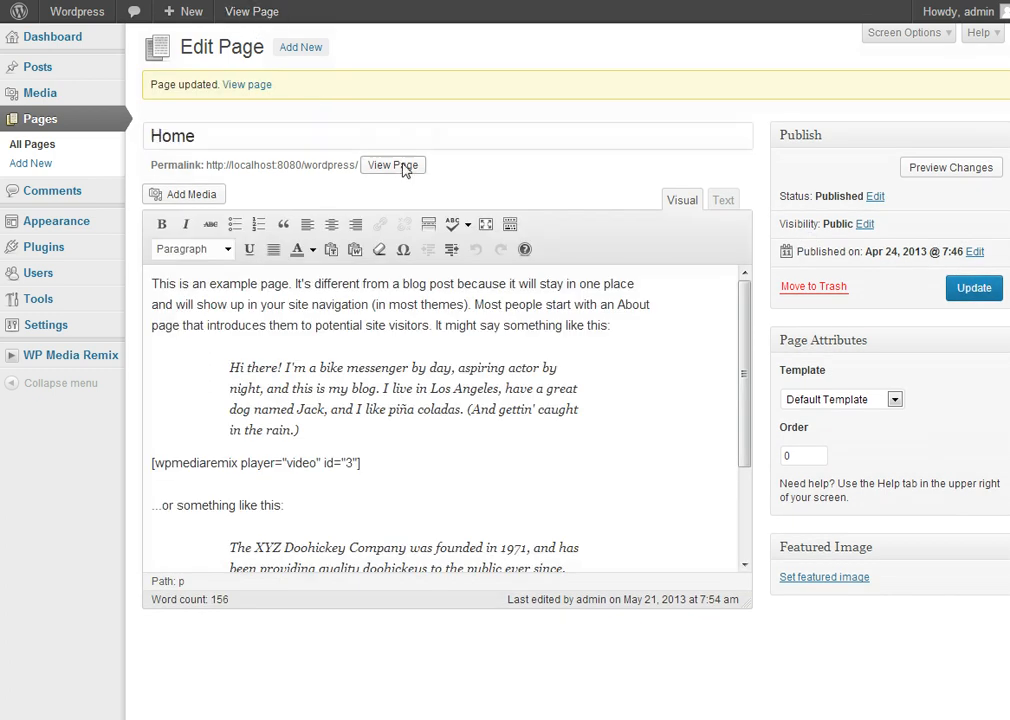
click(393, 165)
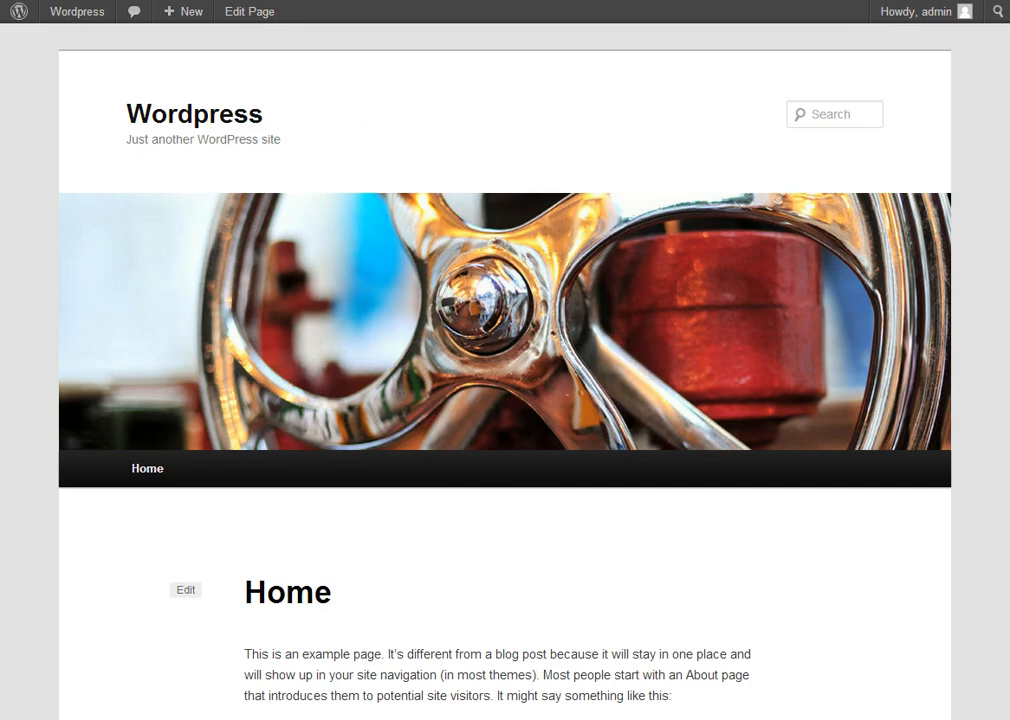
Play the embedded video, close the 'Add New Content Here' pop-up, and pause playback.
scroll(down, 3)
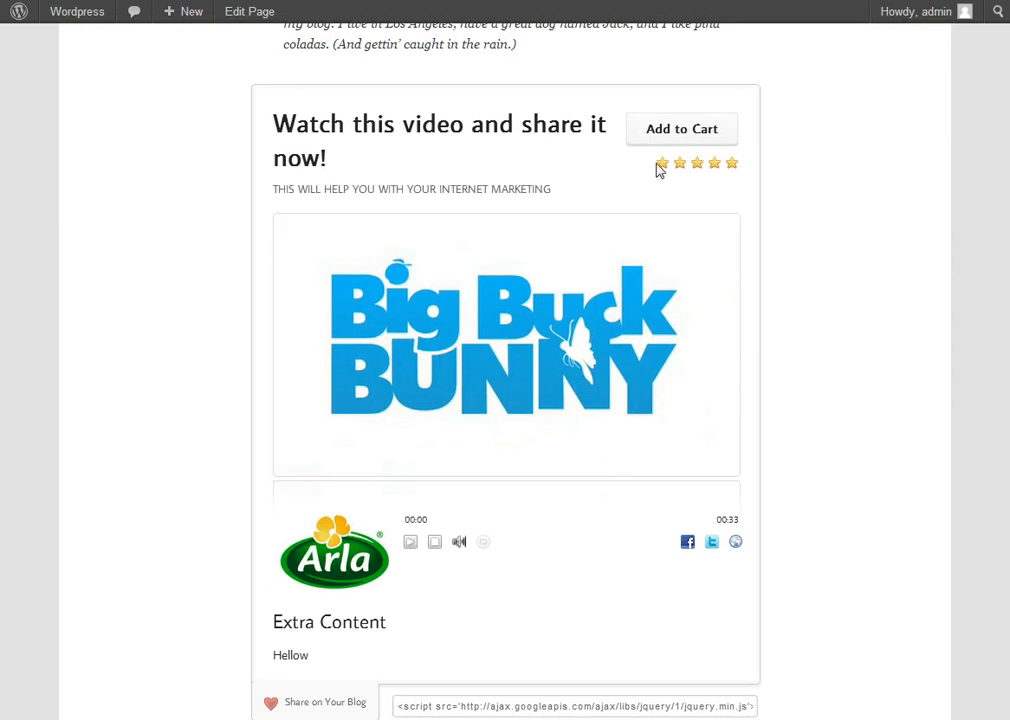
mouse_move(520, 307)
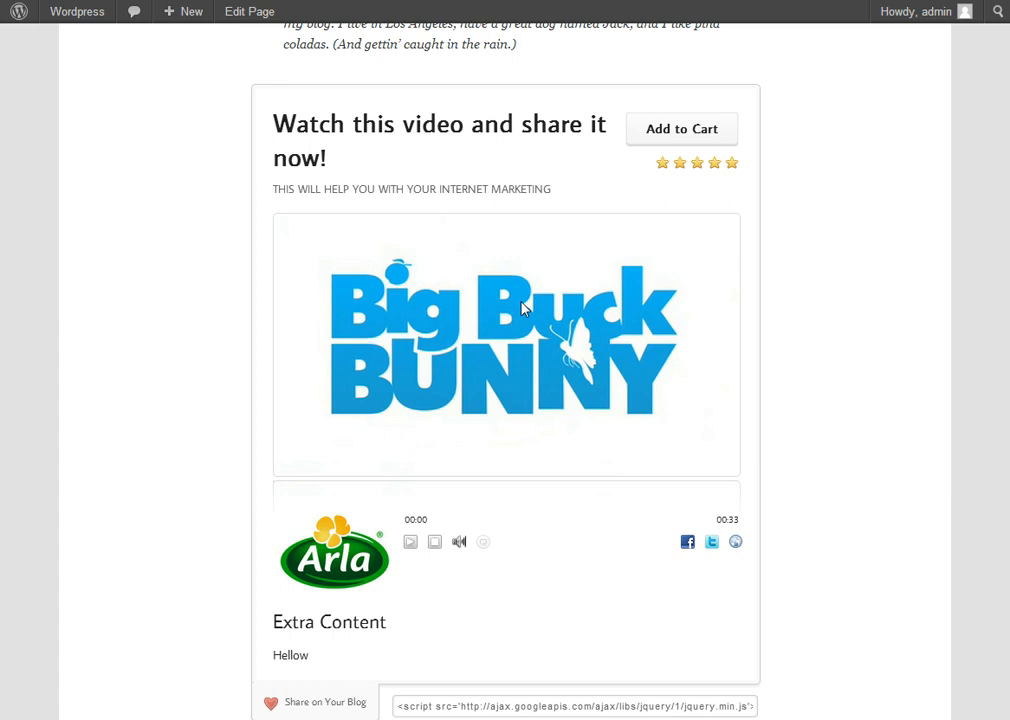
mouse_move(483, 557)
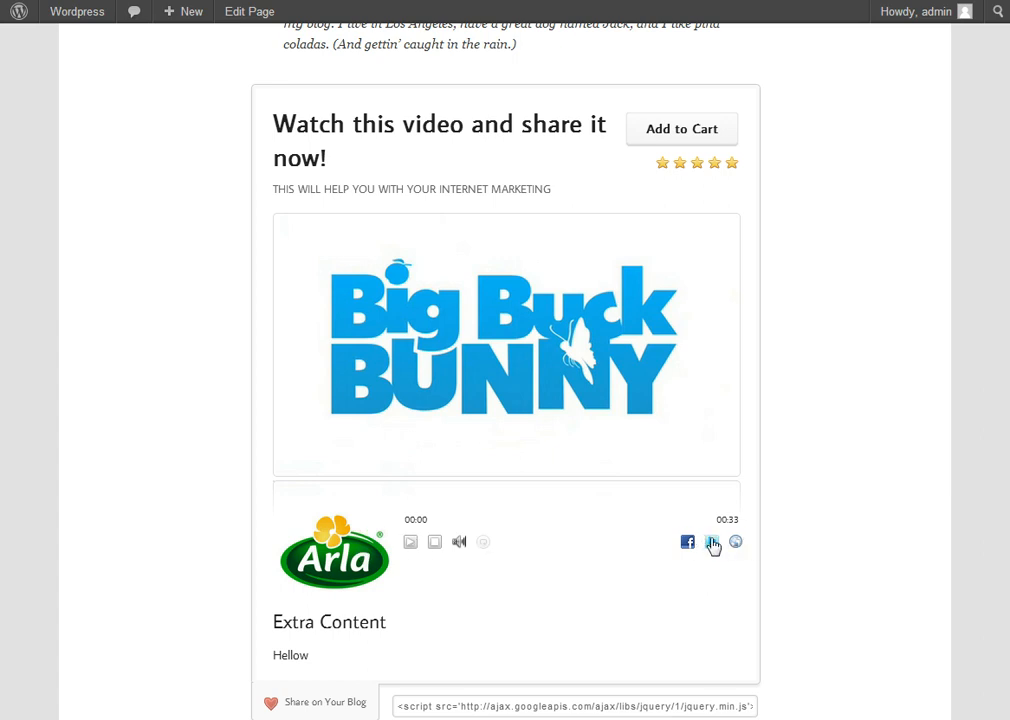
scroll(down, 3)
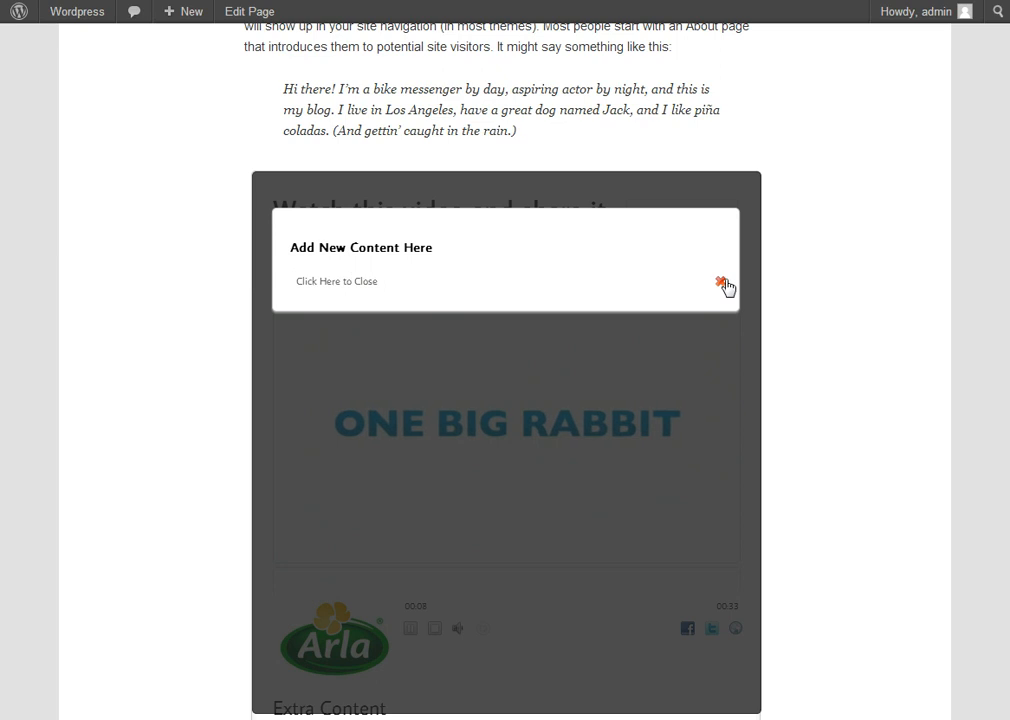
click(718, 280)
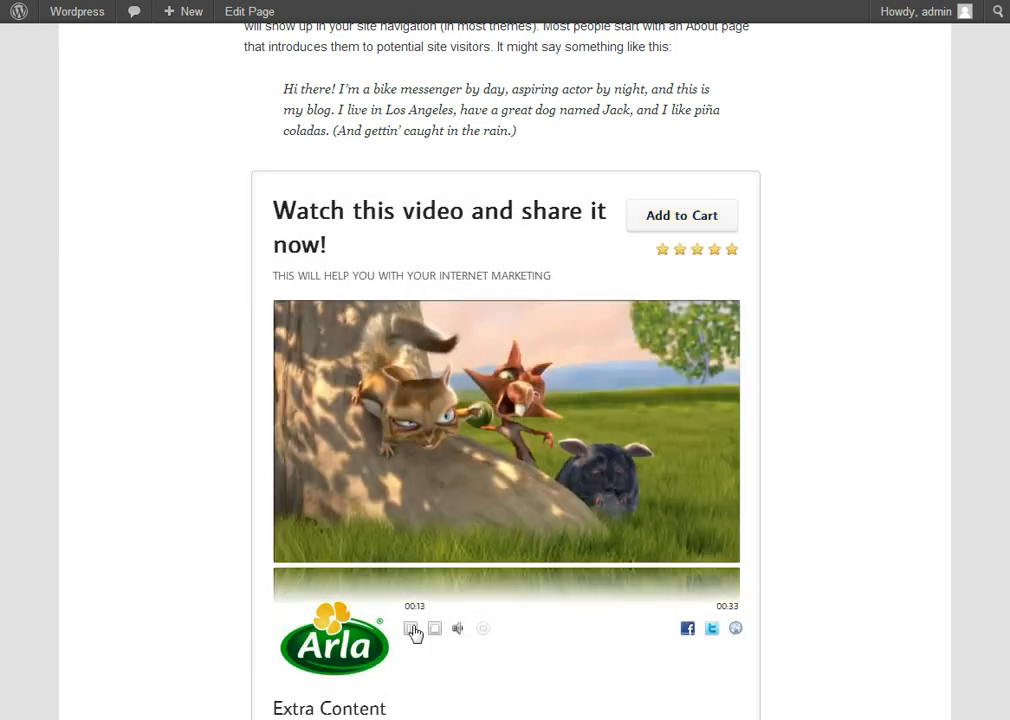
click(411, 629)
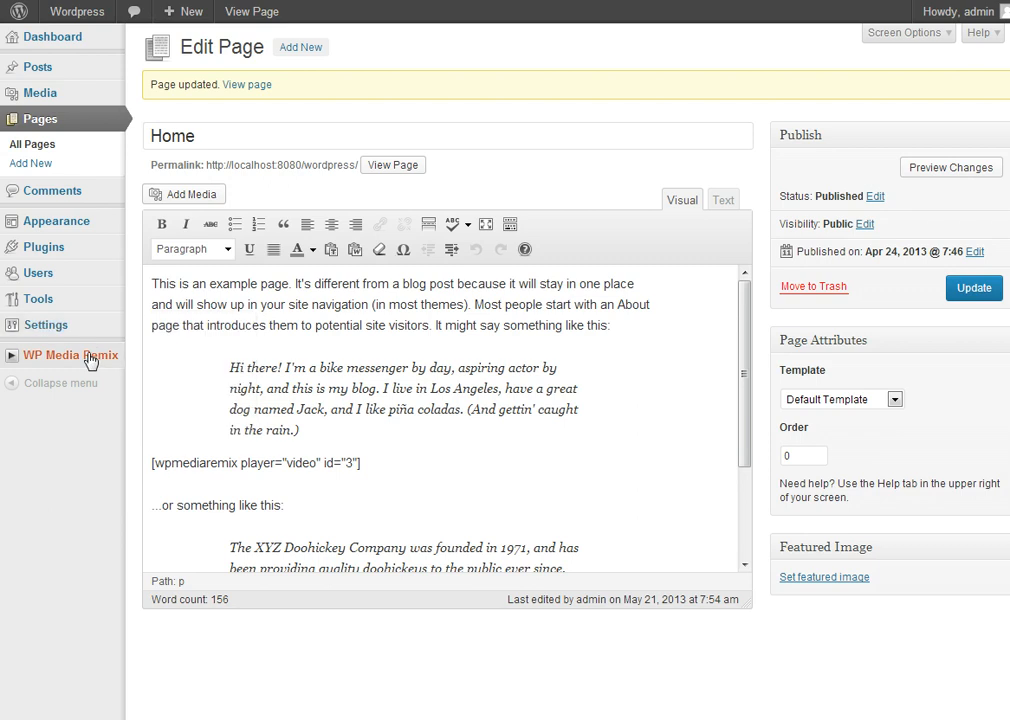
Review My New Player's settings under WP Media Remix > Manage Players, scrolling through its Auto Responder Code.
click(69, 355)
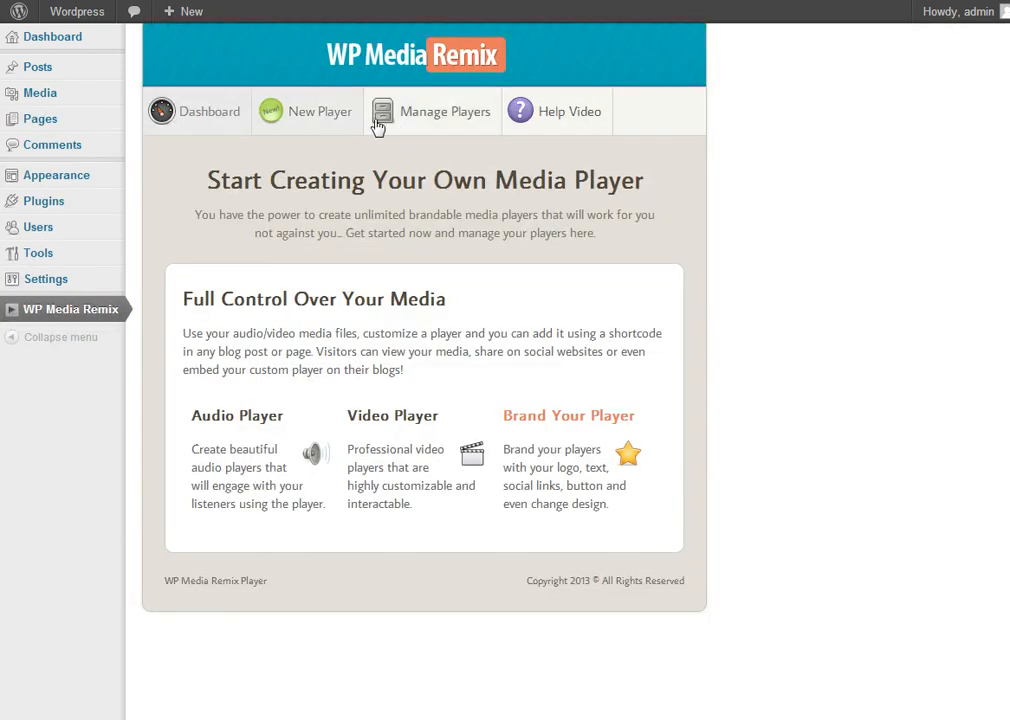
click(445, 111)
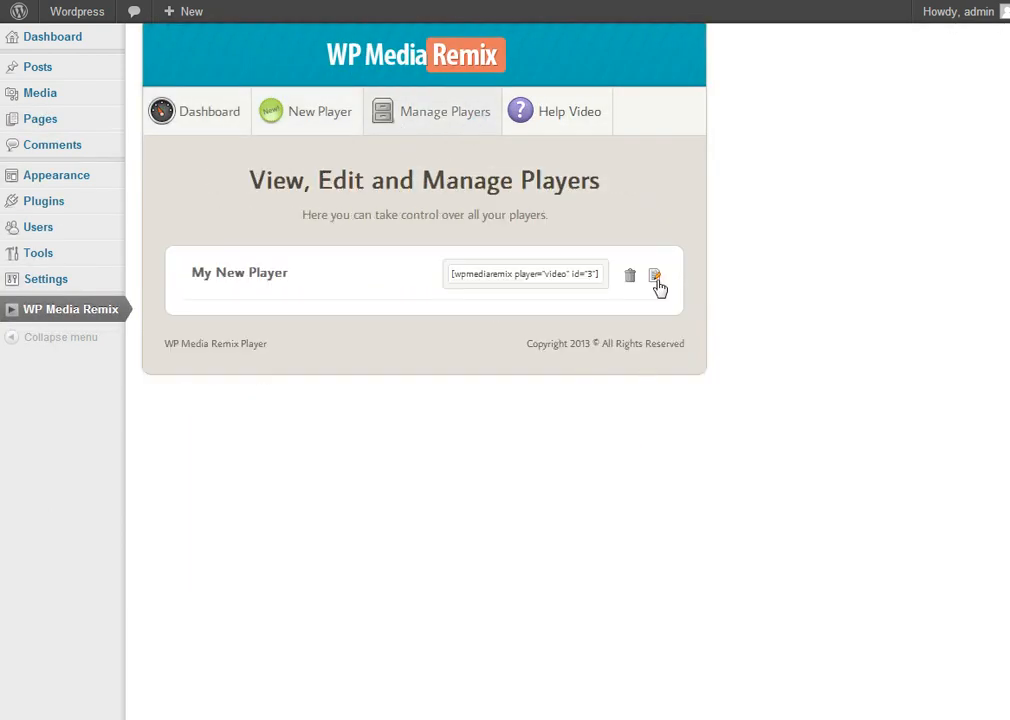
click(655, 274)
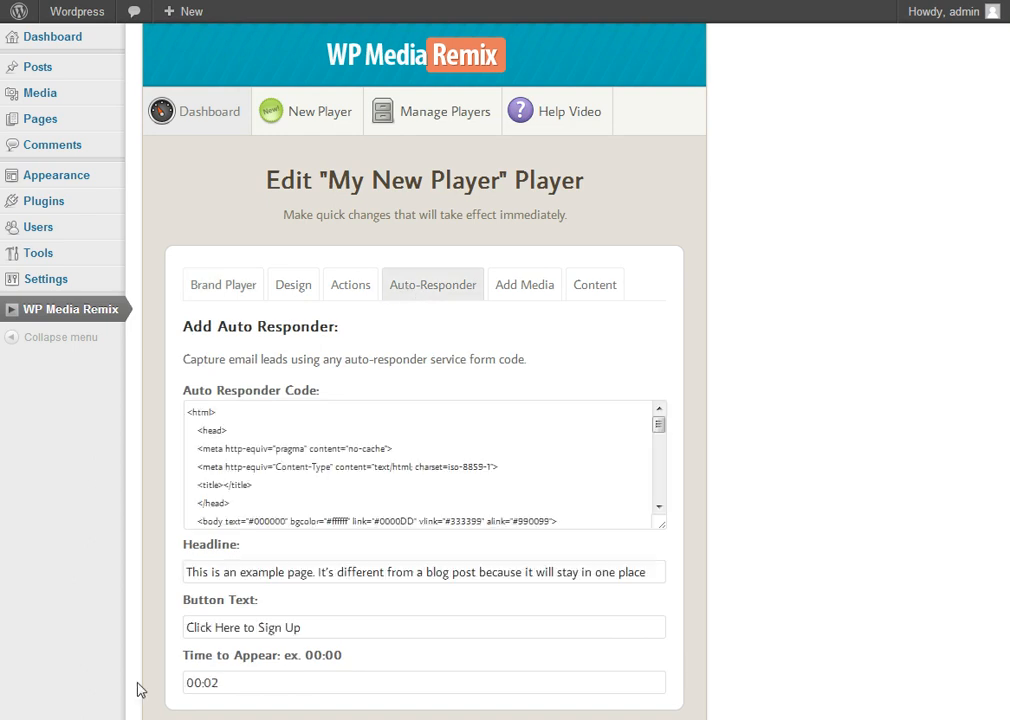
mouse_move(640, 432)
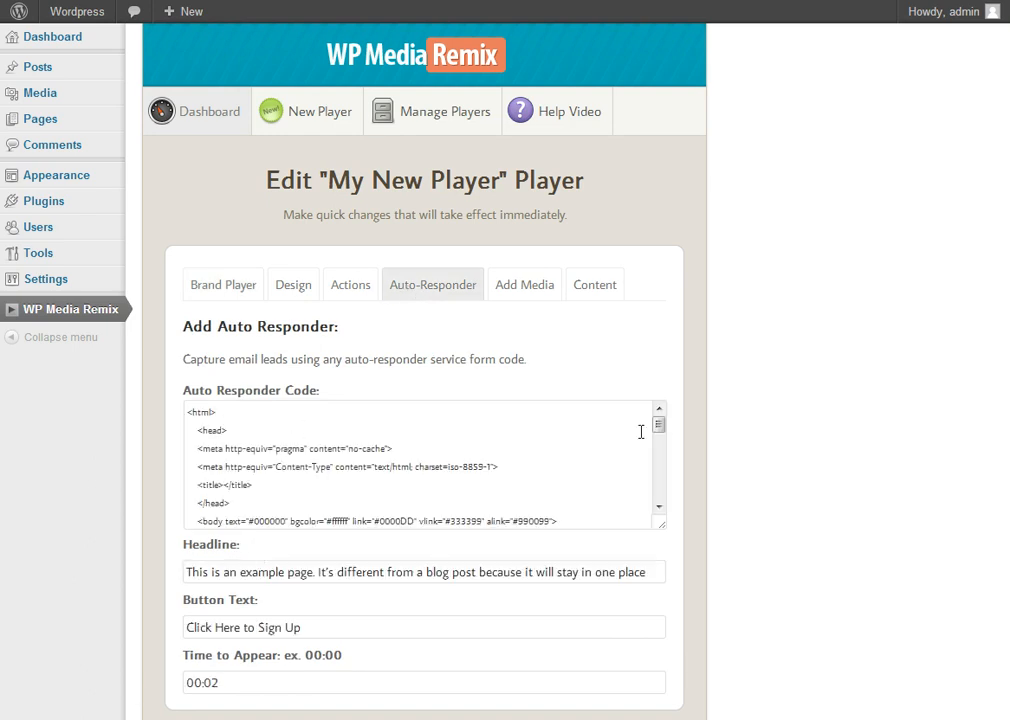
scroll(down, 3)
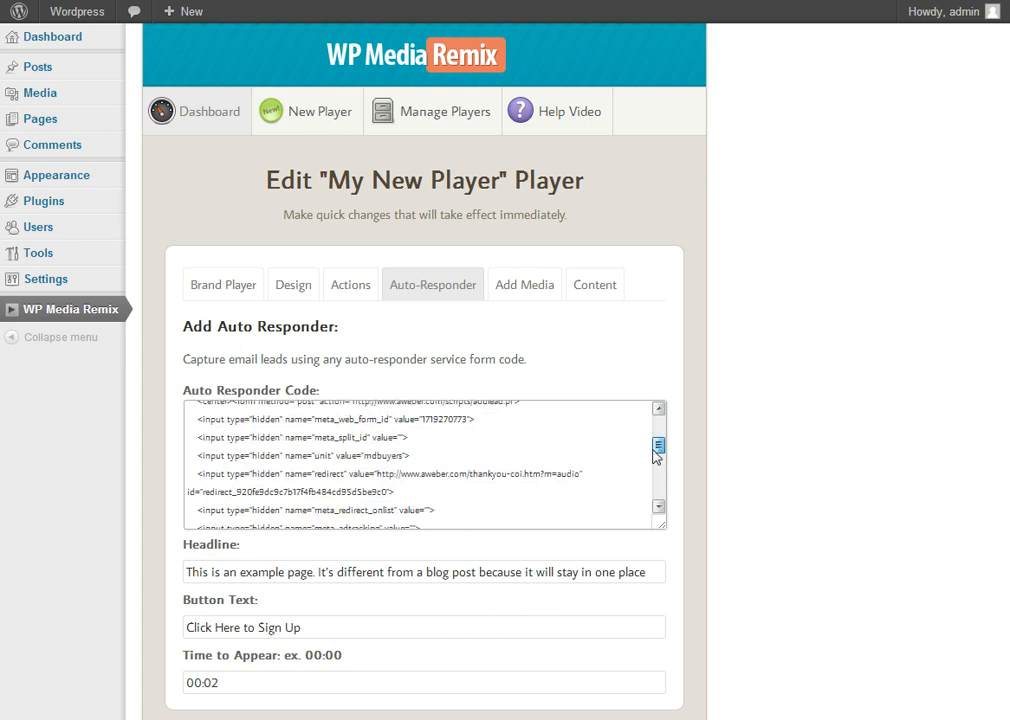
scroll(down, 3)
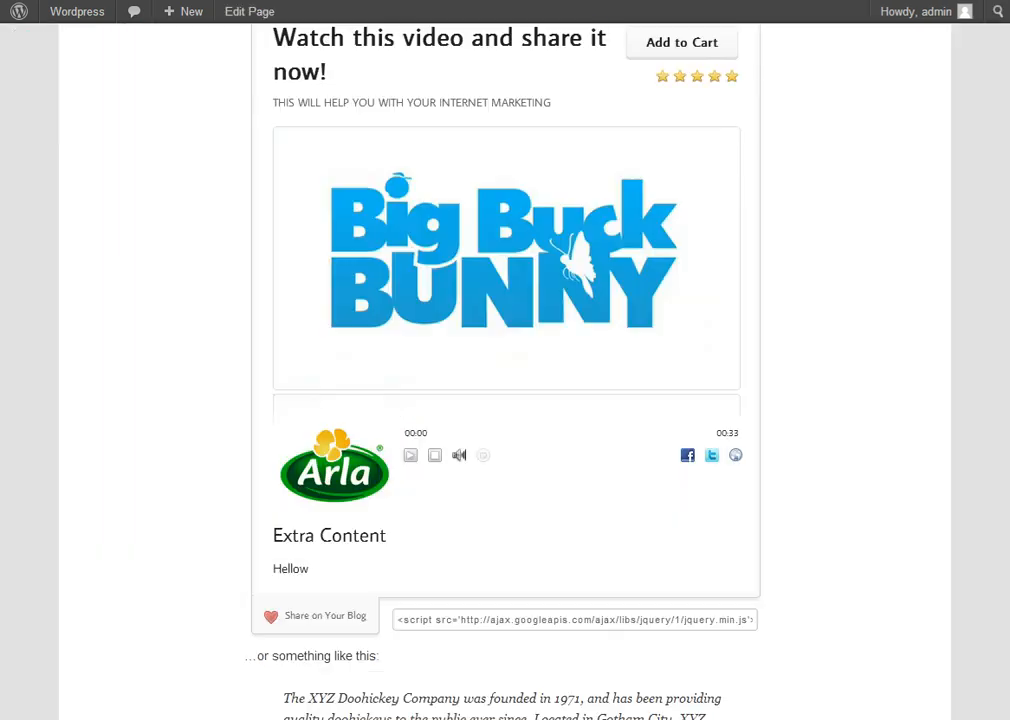
Play the Home page video until 'You're Almost Done - Activate Your Subscription!' replaces the player.
scroll(down, 3)
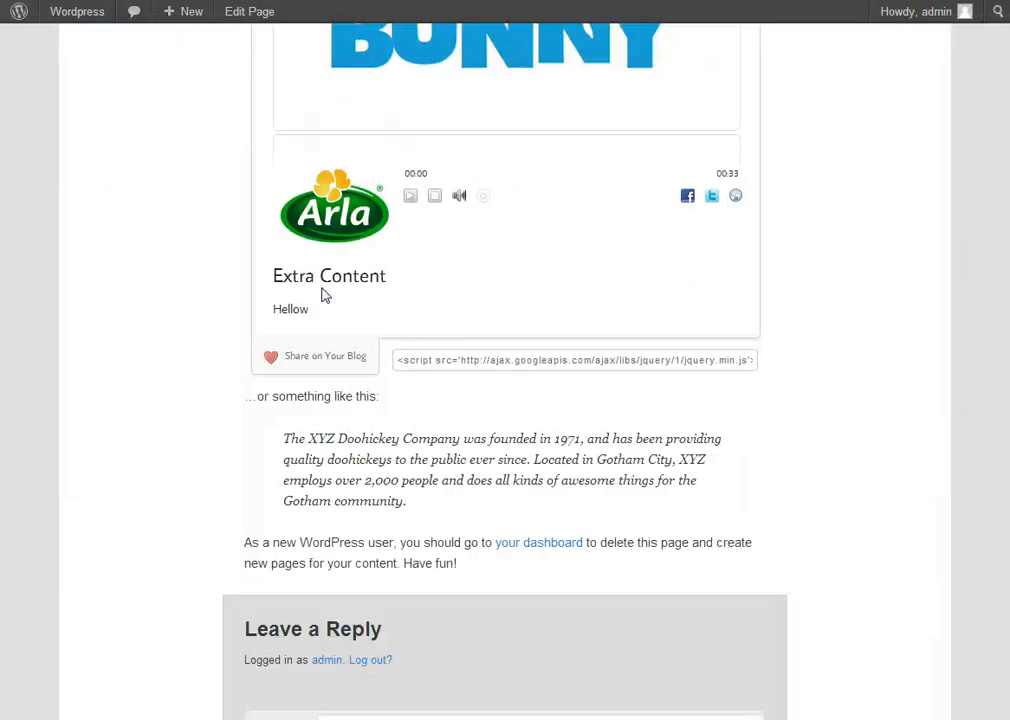
scroll(up, 3)
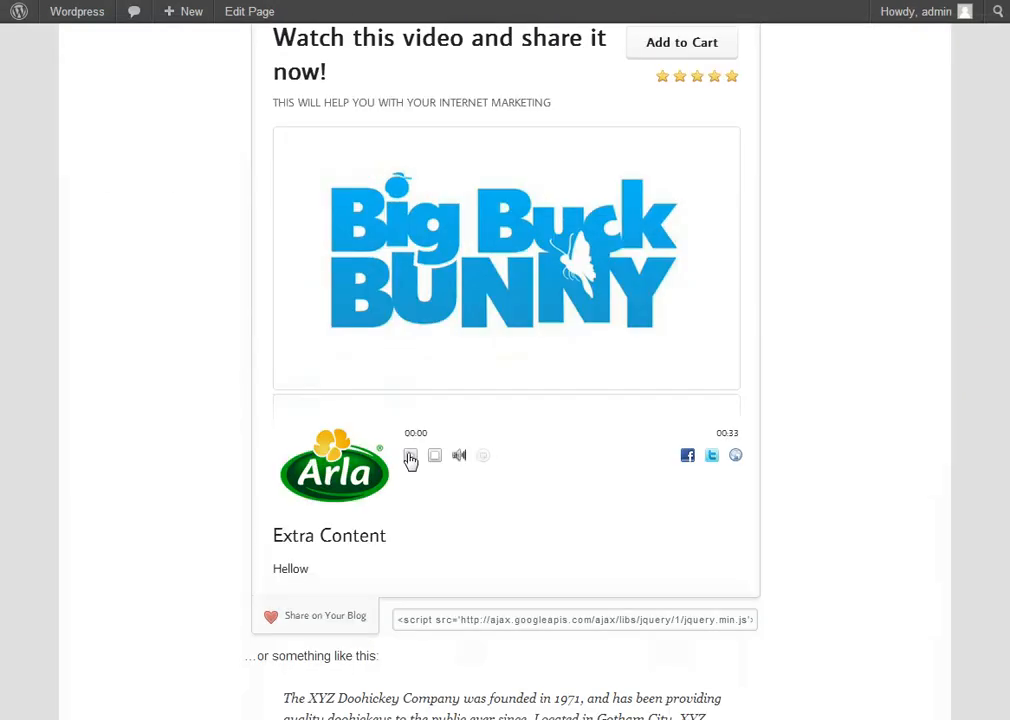
click(410, 455)
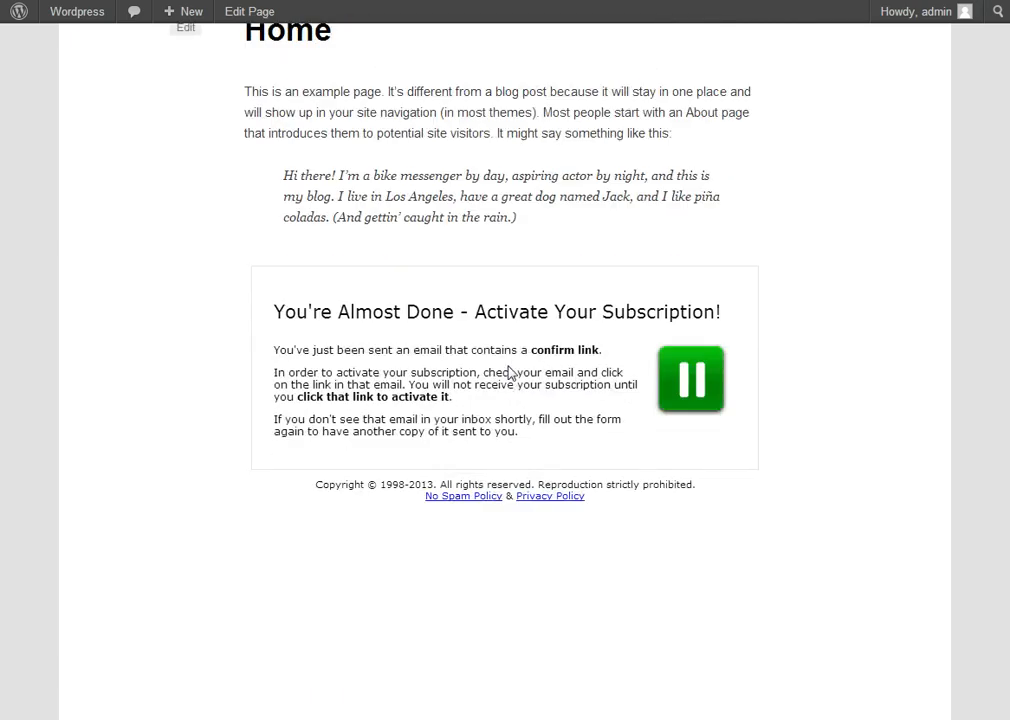
click(191, 11)
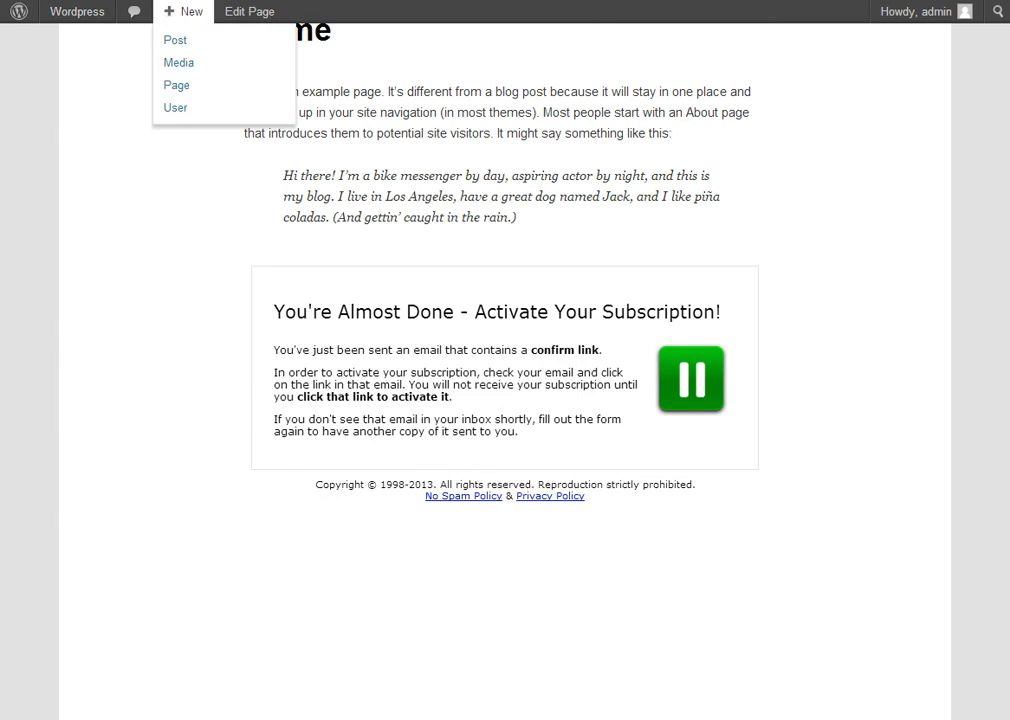